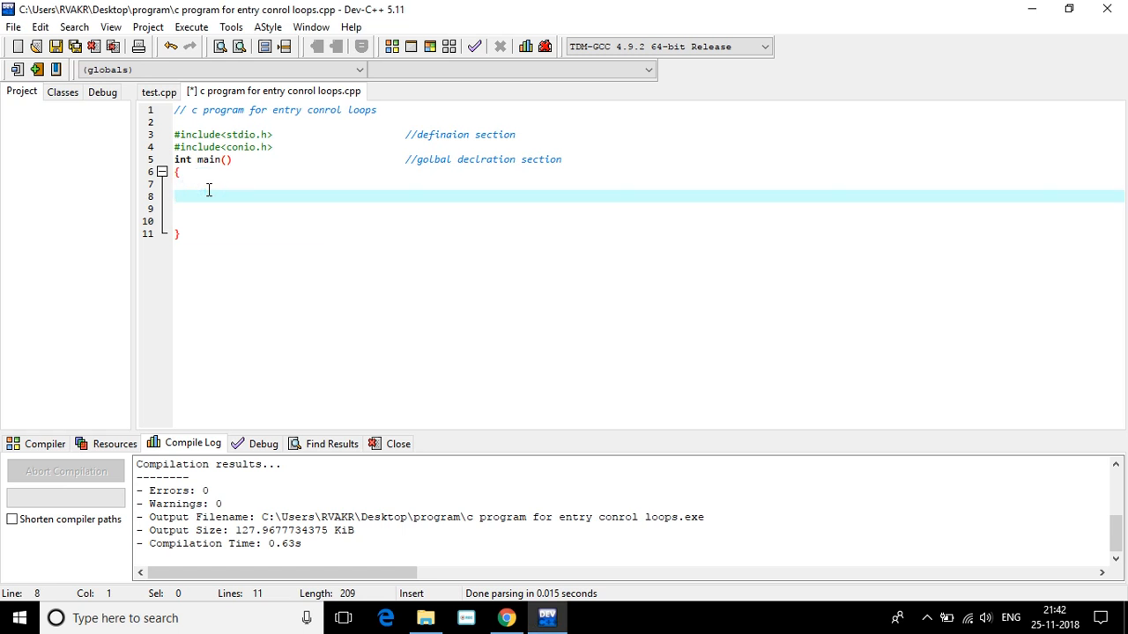
Declare 'int x;' at the top of main's body and start a new line
{"action": "type", "text": "int"}
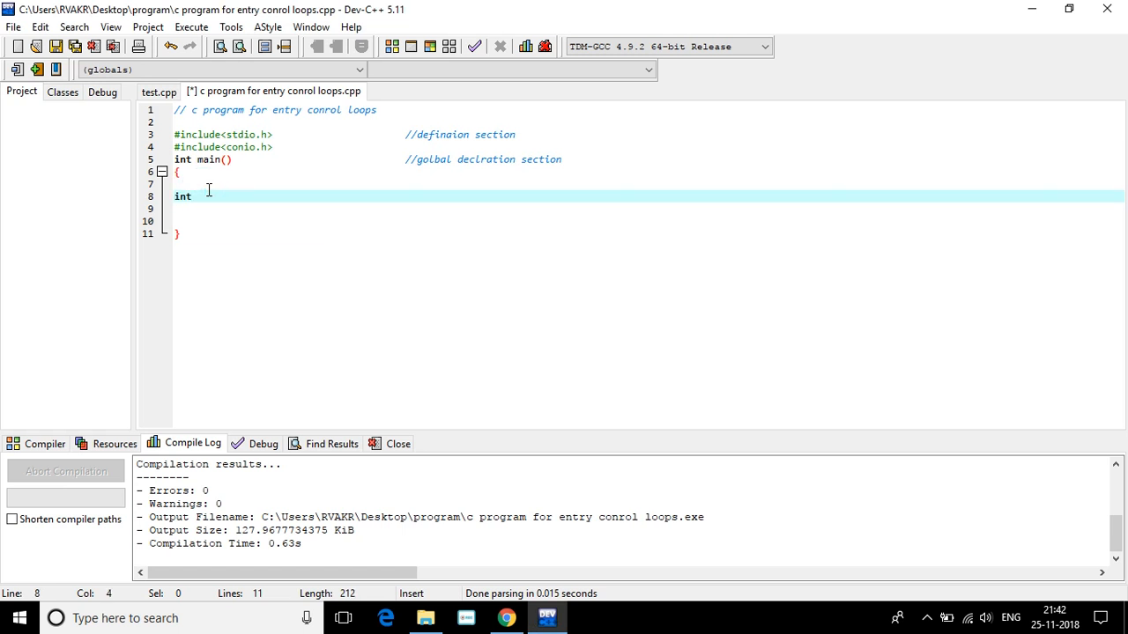
{"action": "type", "text": "x;"}
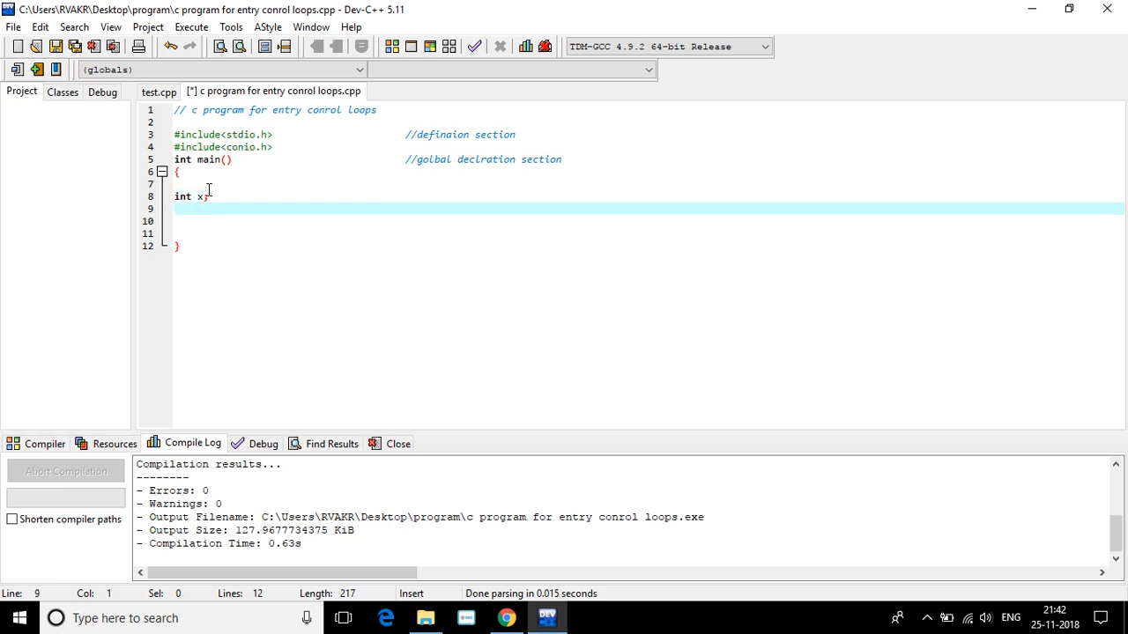
{"action": "type", "text": "p"}
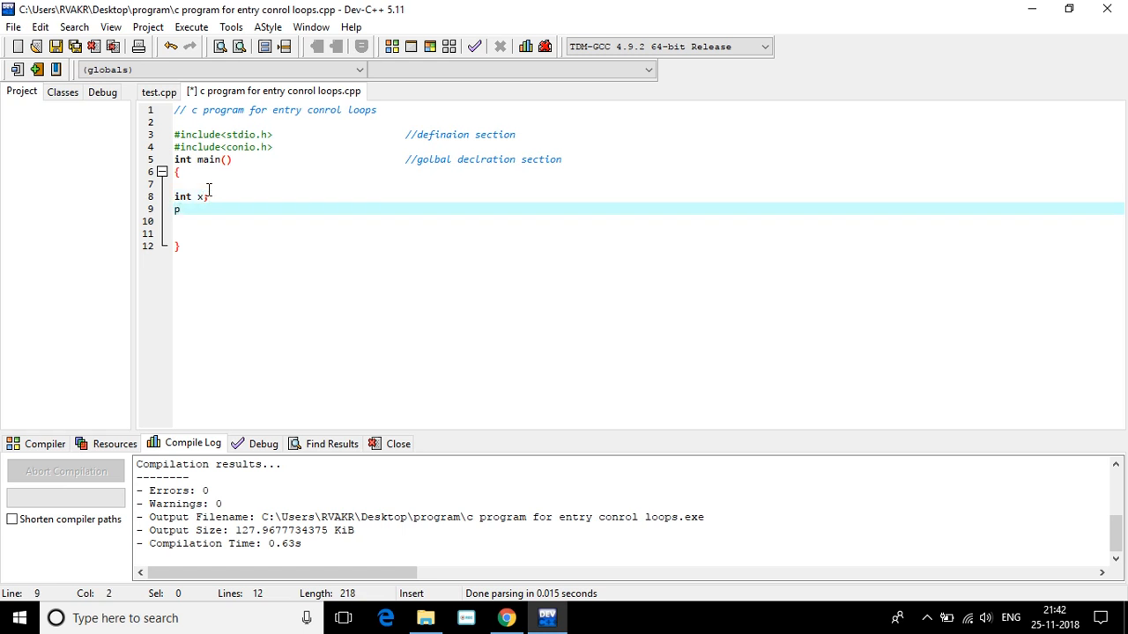
{"action": "key", "text": "Backspace"}
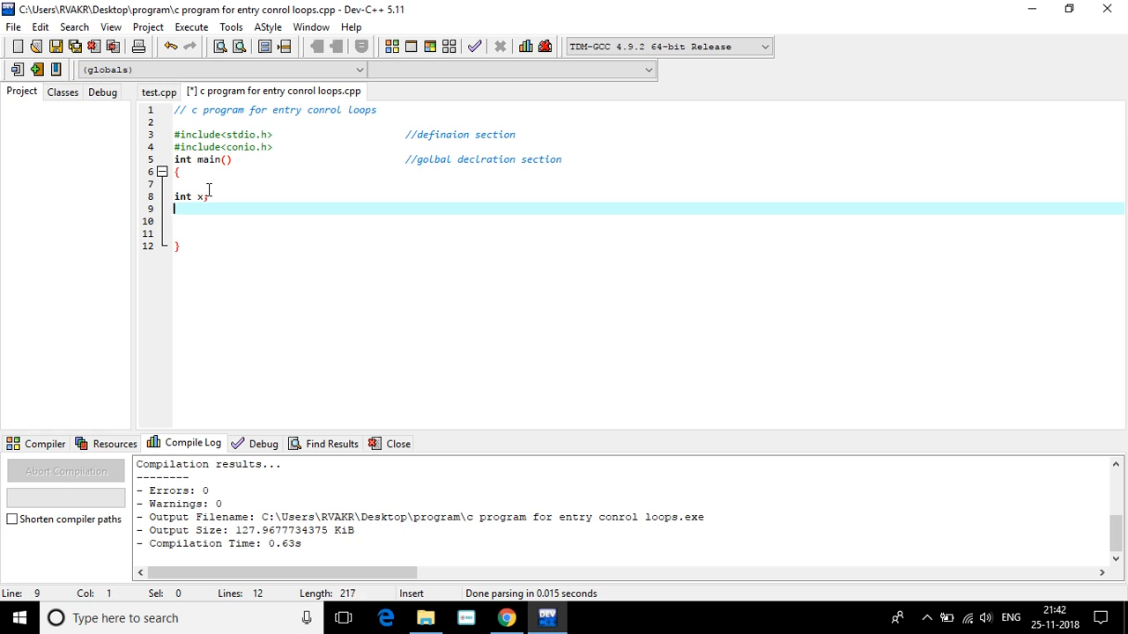
Write the loop header for(x=1; x<=100; x++) below the declaration
{"action": "type", "text": "for"}
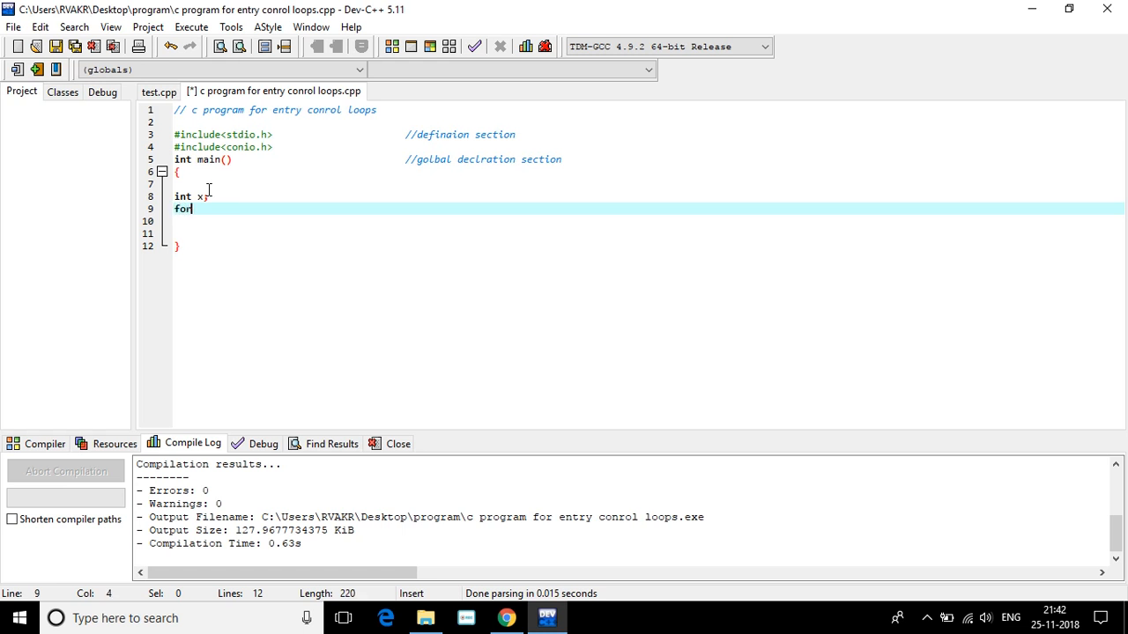
{"action": "type", "text": "()"}
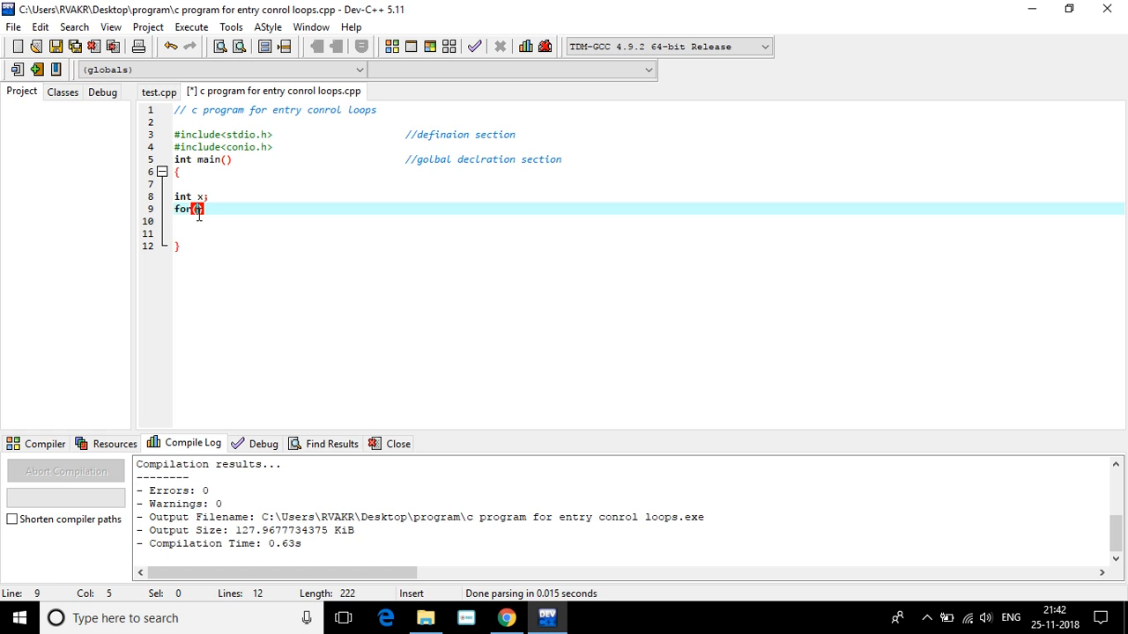
{"action": "type", "text": ")"}
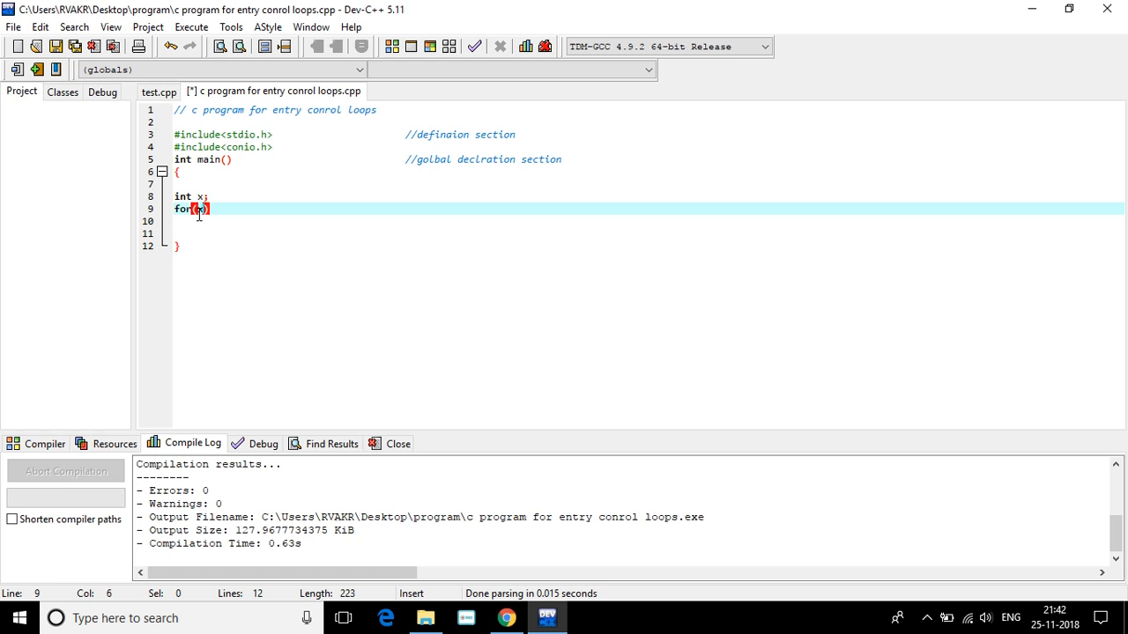
{"action": "type", "text": "=1"}
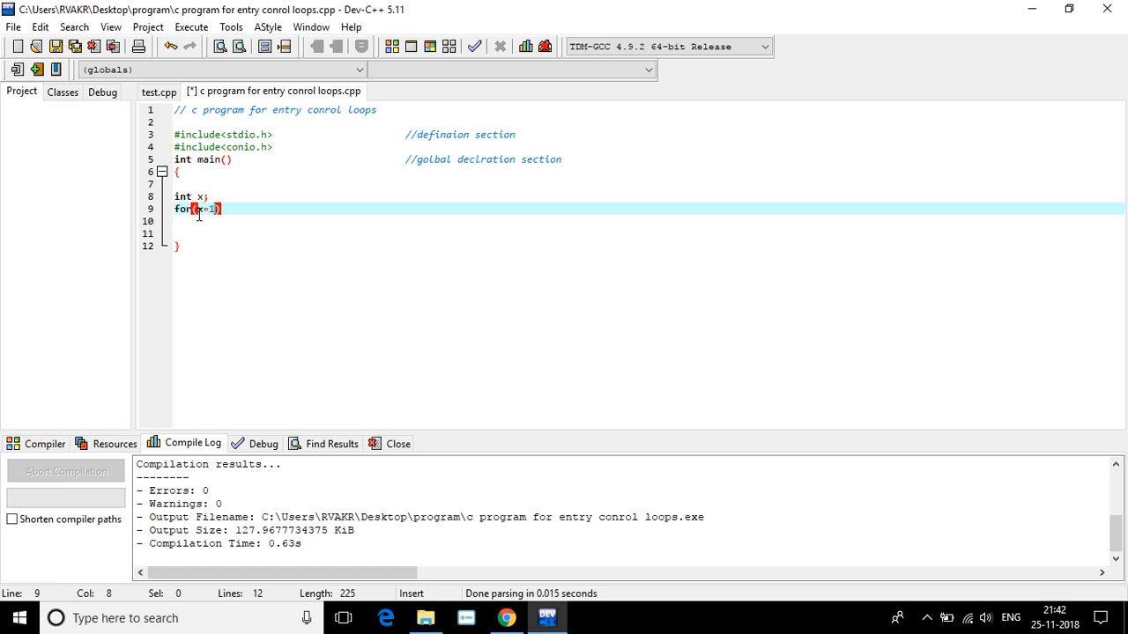
{"action": "type", "text": ";"}
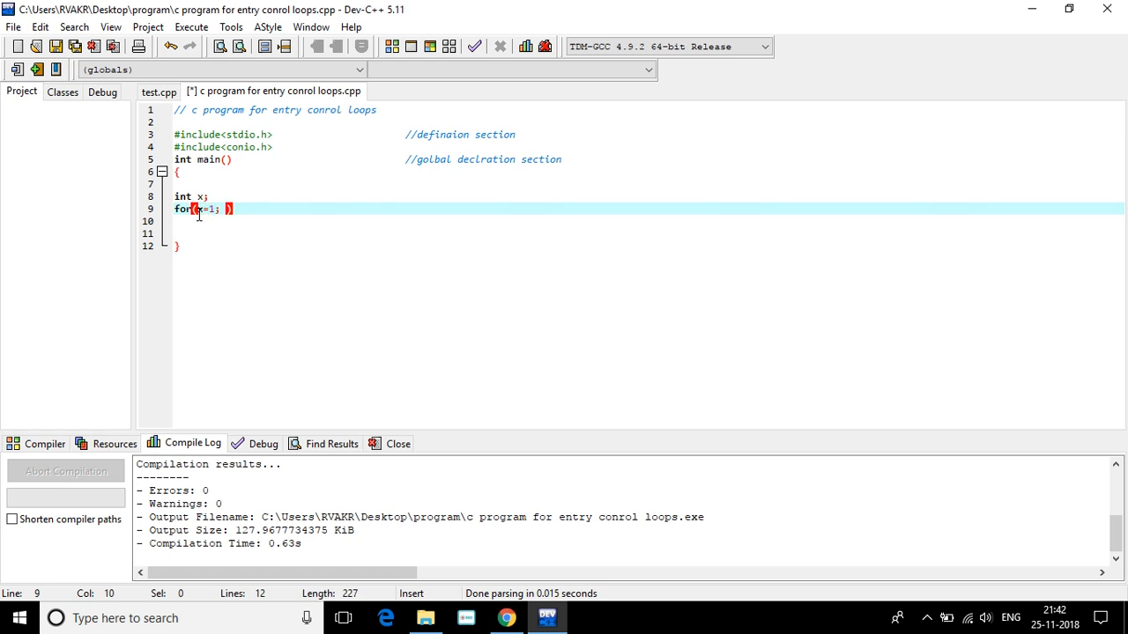
{"action": "type", "text": "x="}
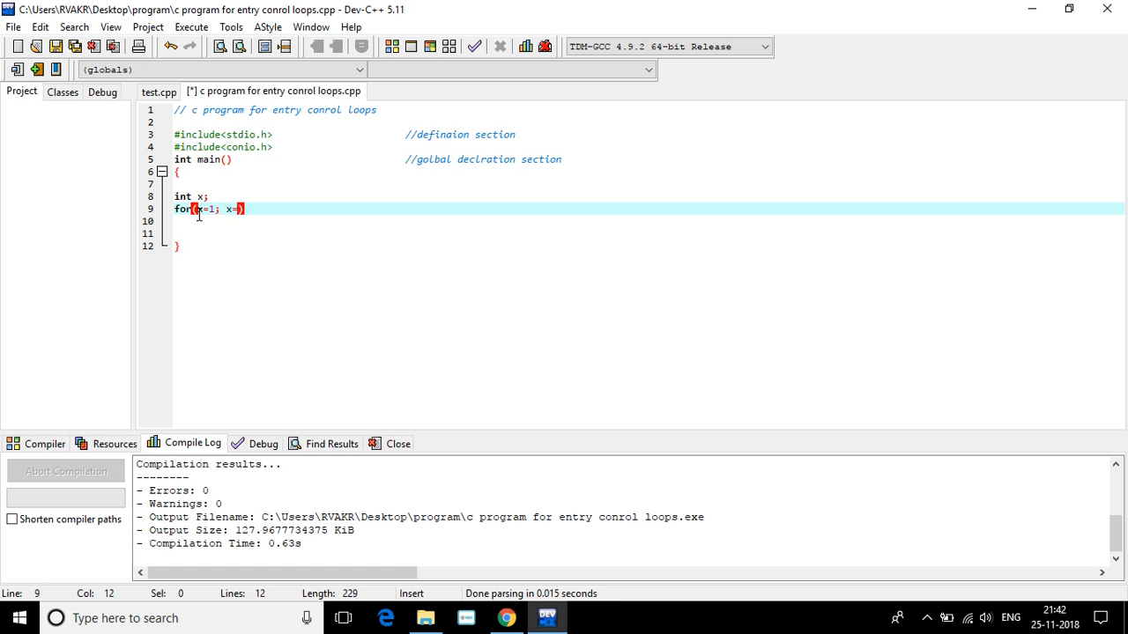
{"action": "key", "text": "Backspace"}
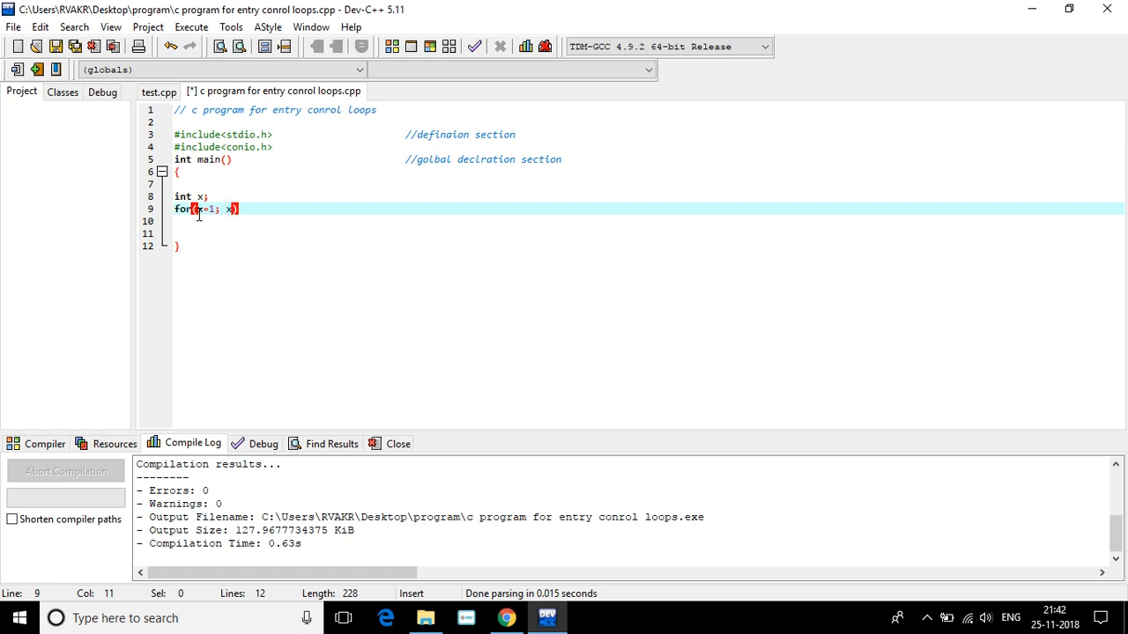
{"action": "type", "text": "<=1"}
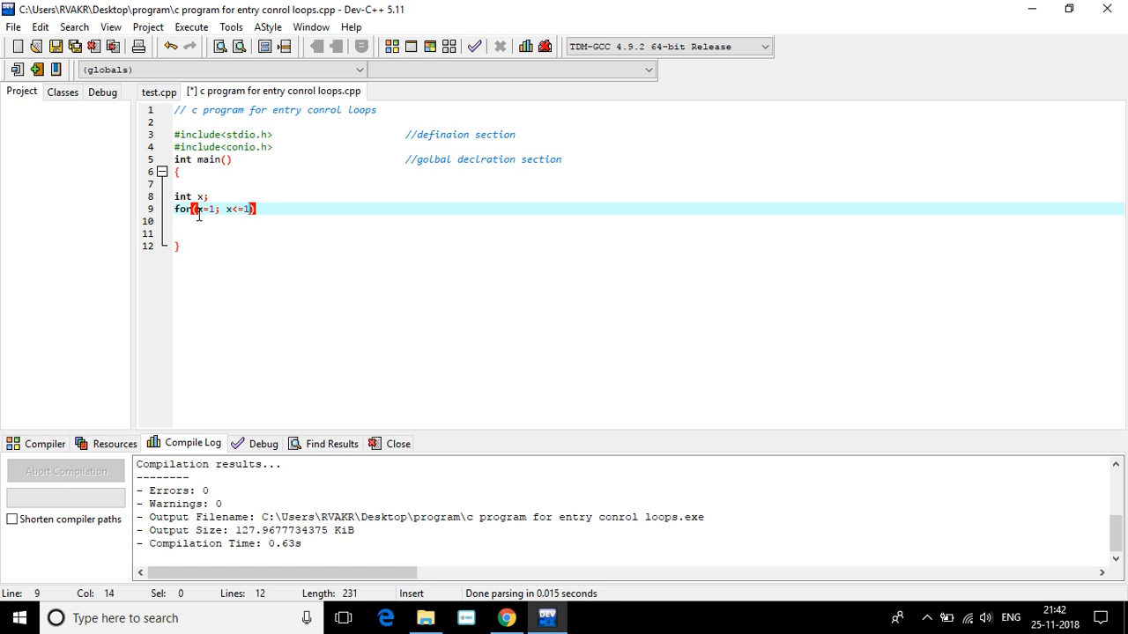
{"action": "type", "text": "00"}
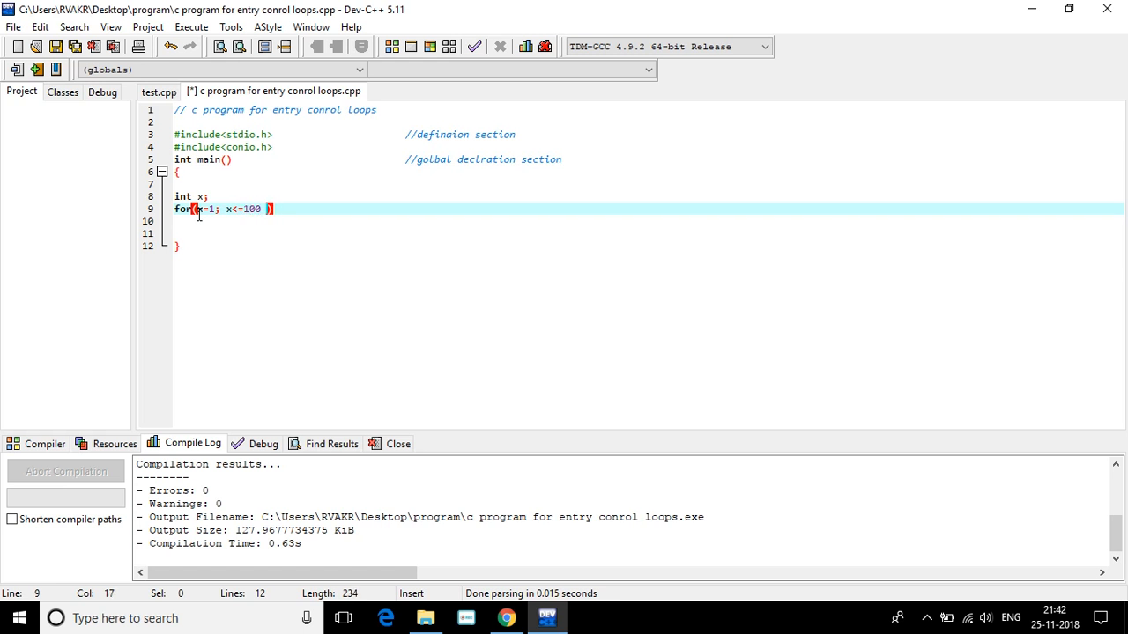
{"action": "key", "text": "Backspace"}
{"action": "type", "text": ";"}
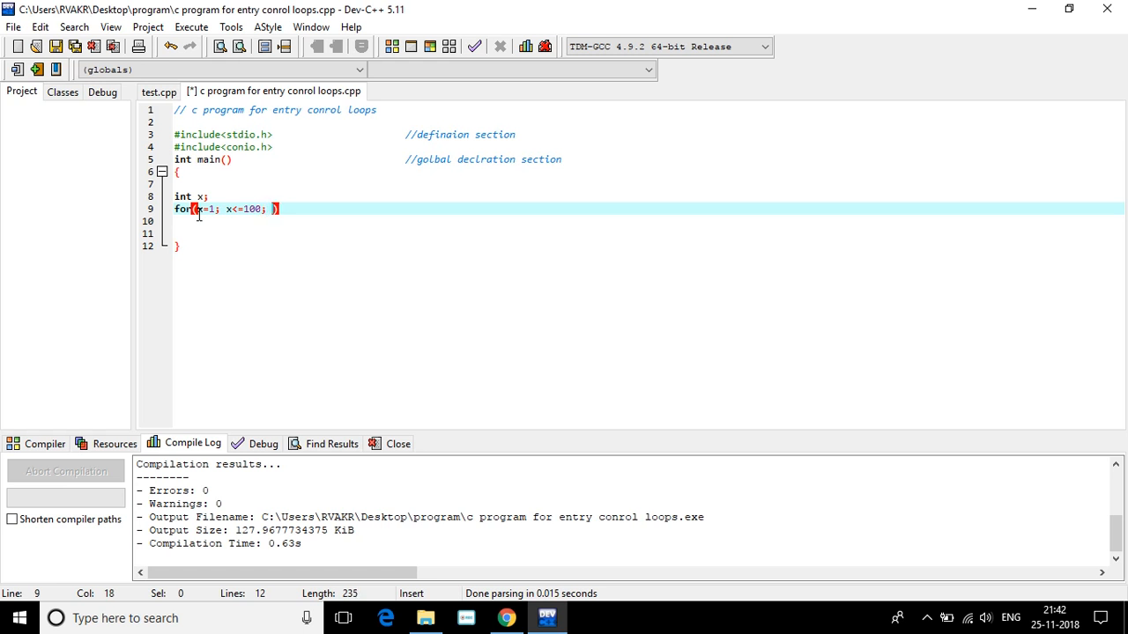
{"action": "type", "text": "c"}
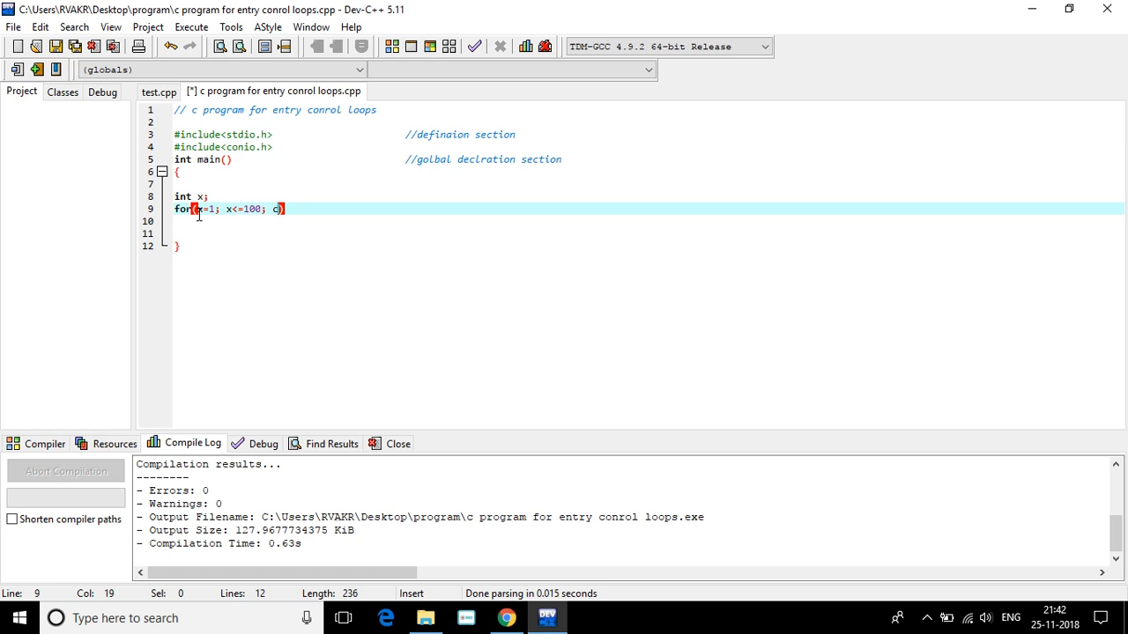
{"action": "type", "text": "x++"}
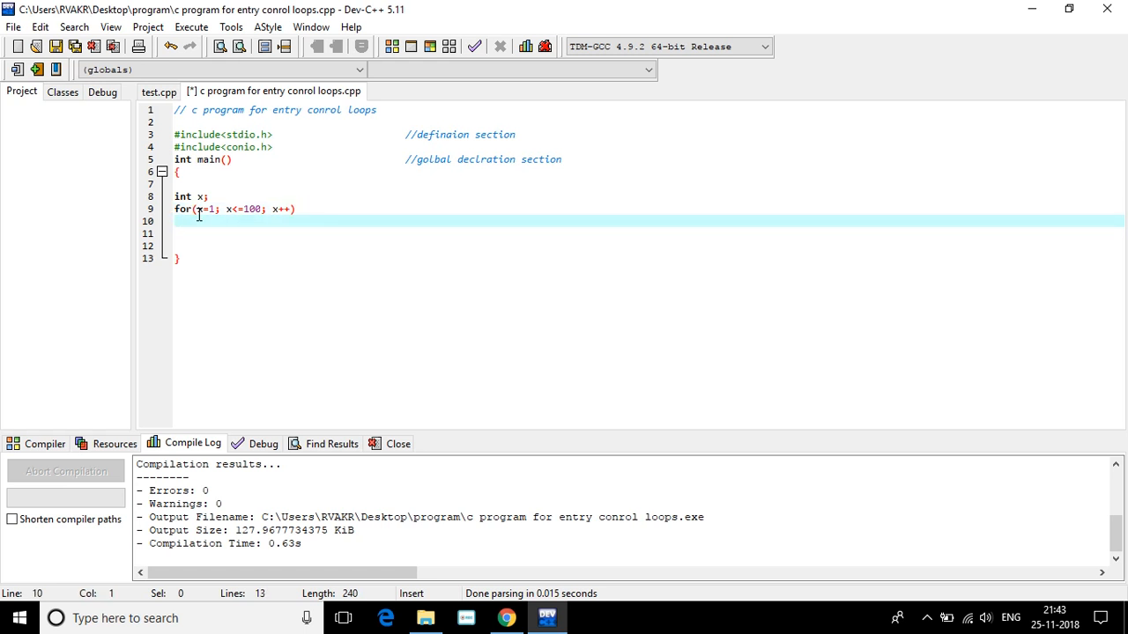
Open a brace for the loop body and add printf("%d",x) inside it
{"action": "type", "text": "{"}
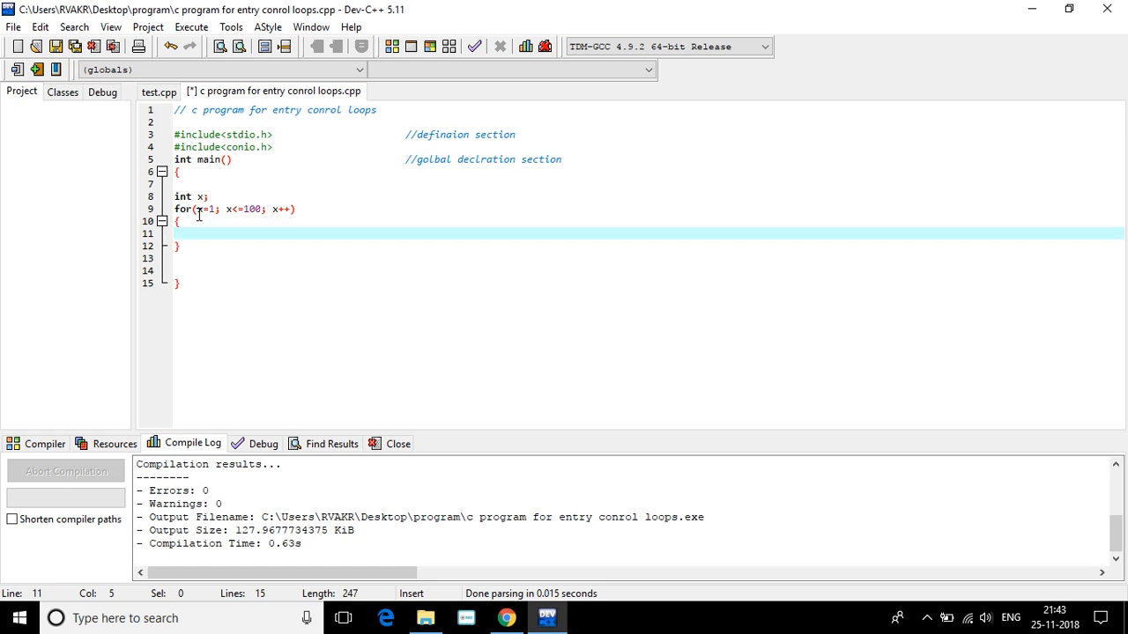
{"action": "type", "text": "priin"}
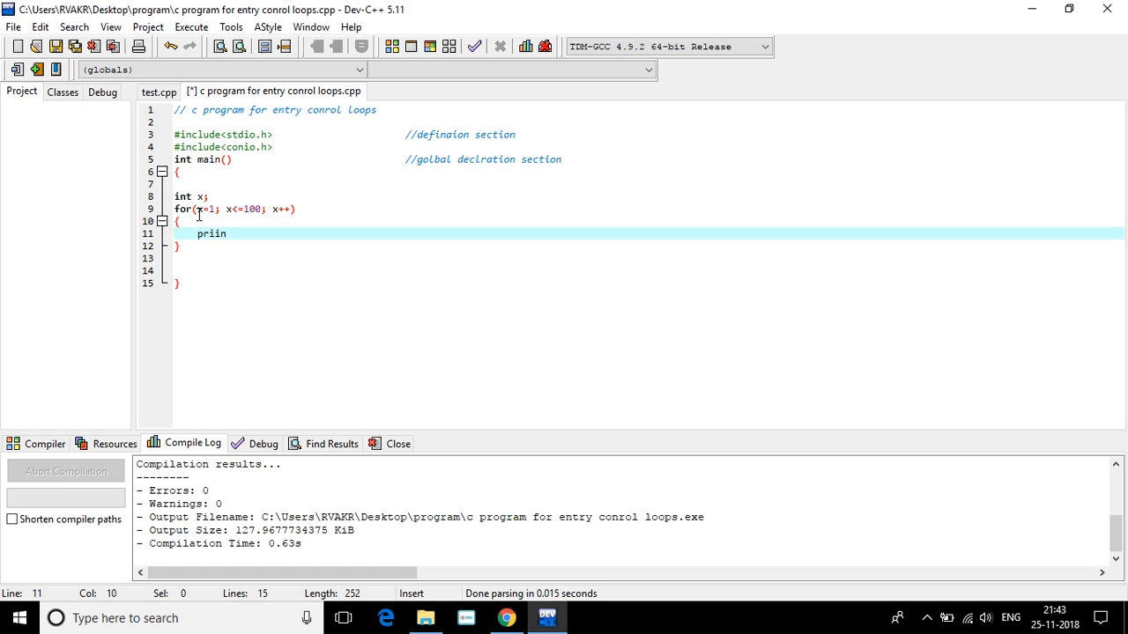
{"action": "type", "text": "f(\"\")"}
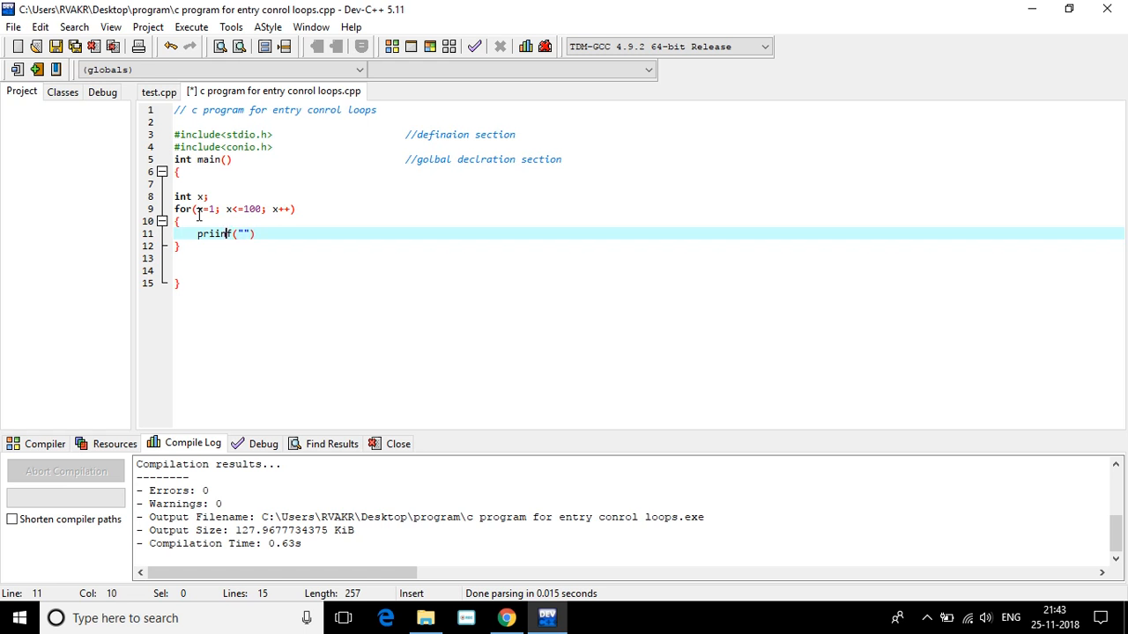
{"action": "key", "text": "Backspace"}
{"action": "type", "text": "t"}
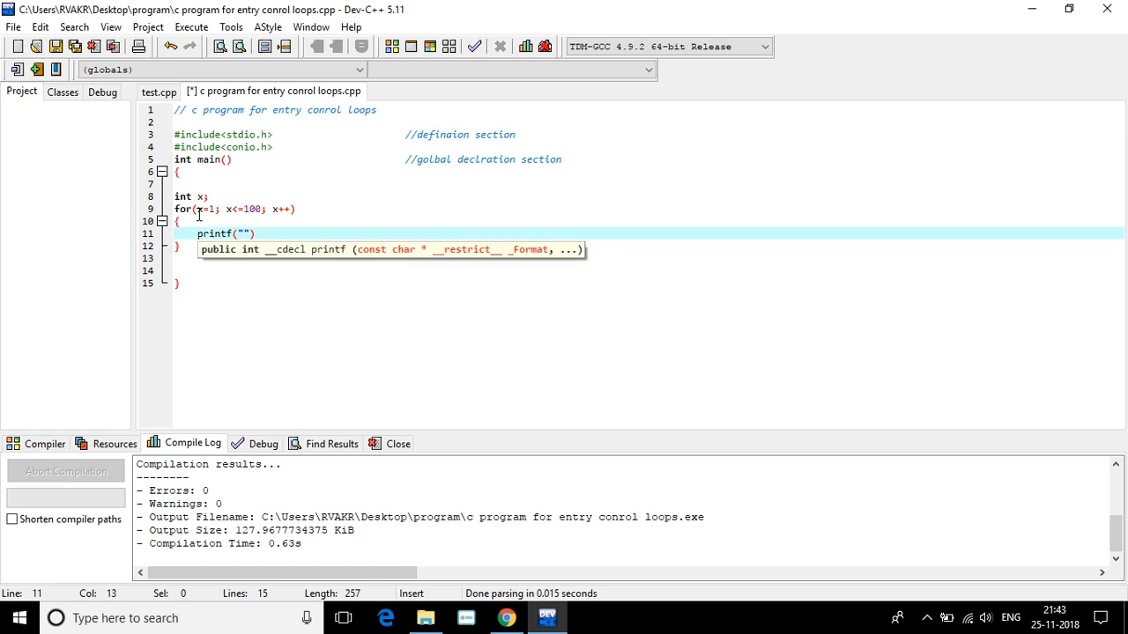
{"action": "type", "text": "%"}
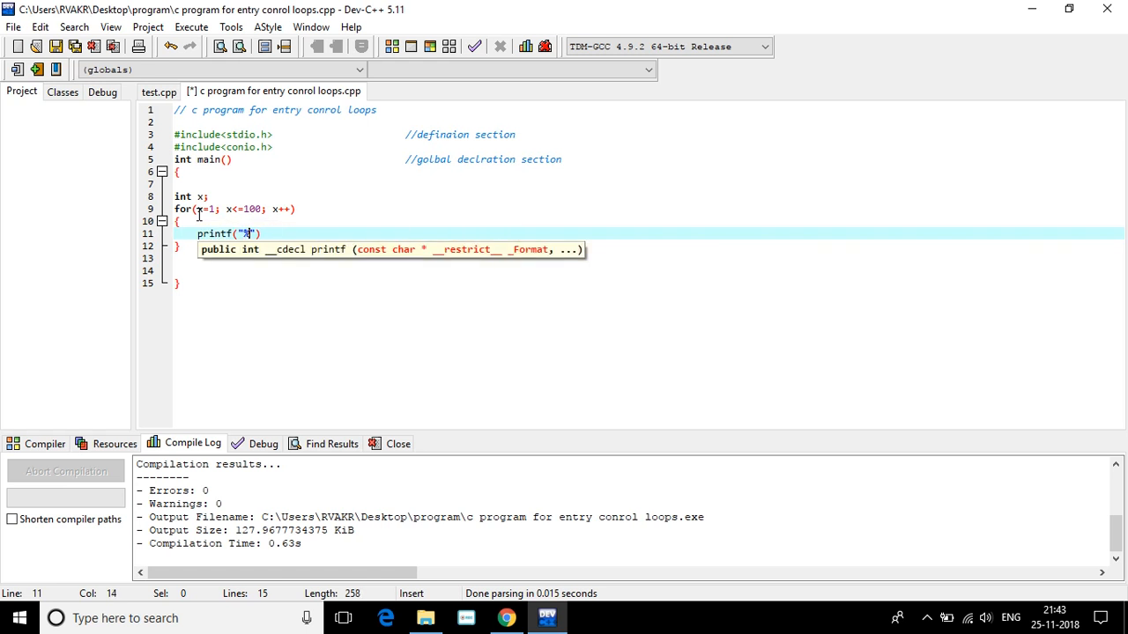
{"action": "type", "text": "d"}
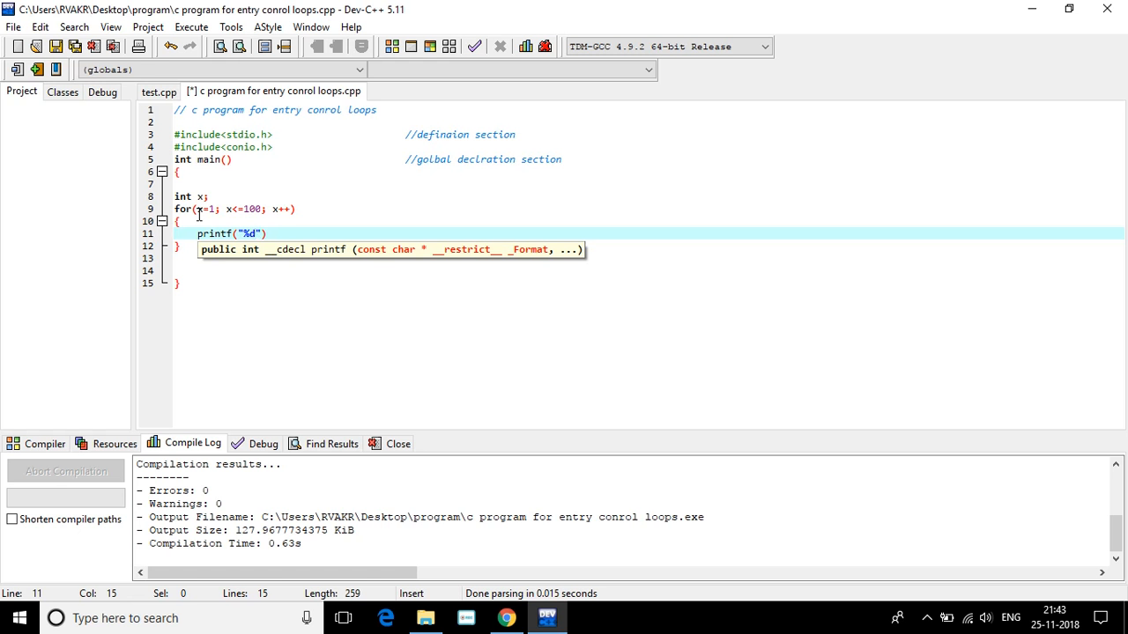
{"action": "type", "text": ")"}
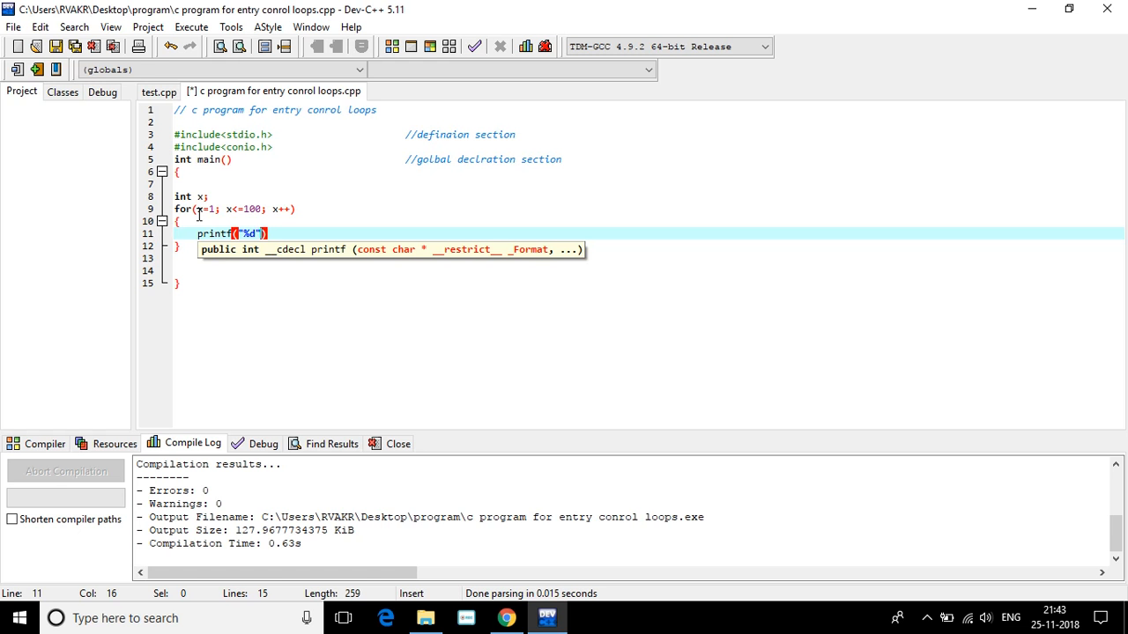
{"action": "type", "text": ","}
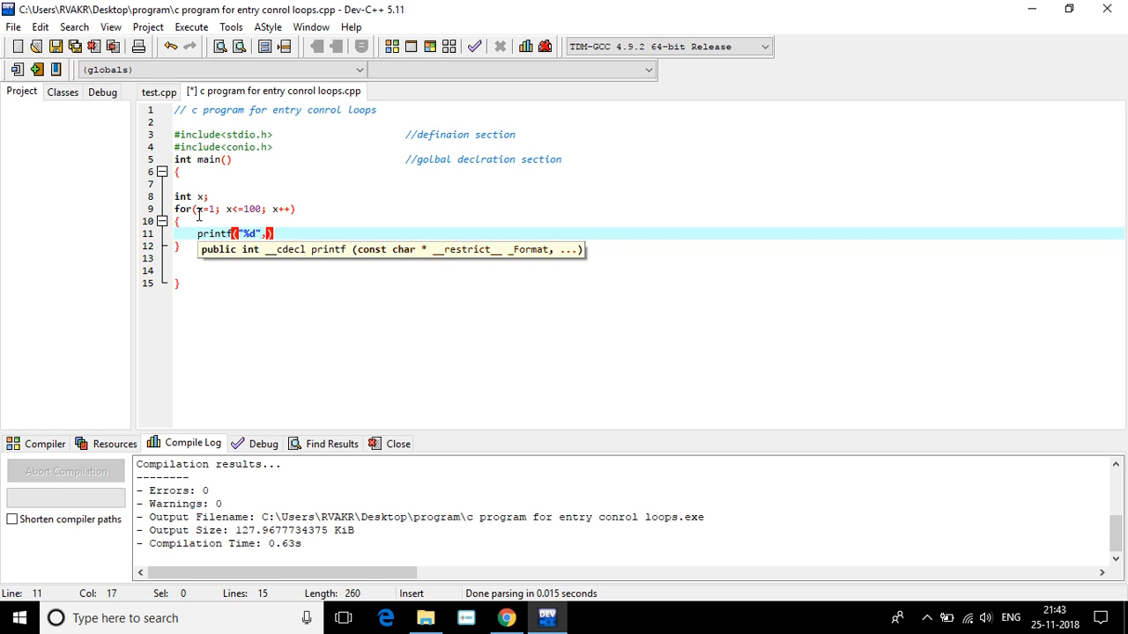
{"action": "type", "text": "x"}
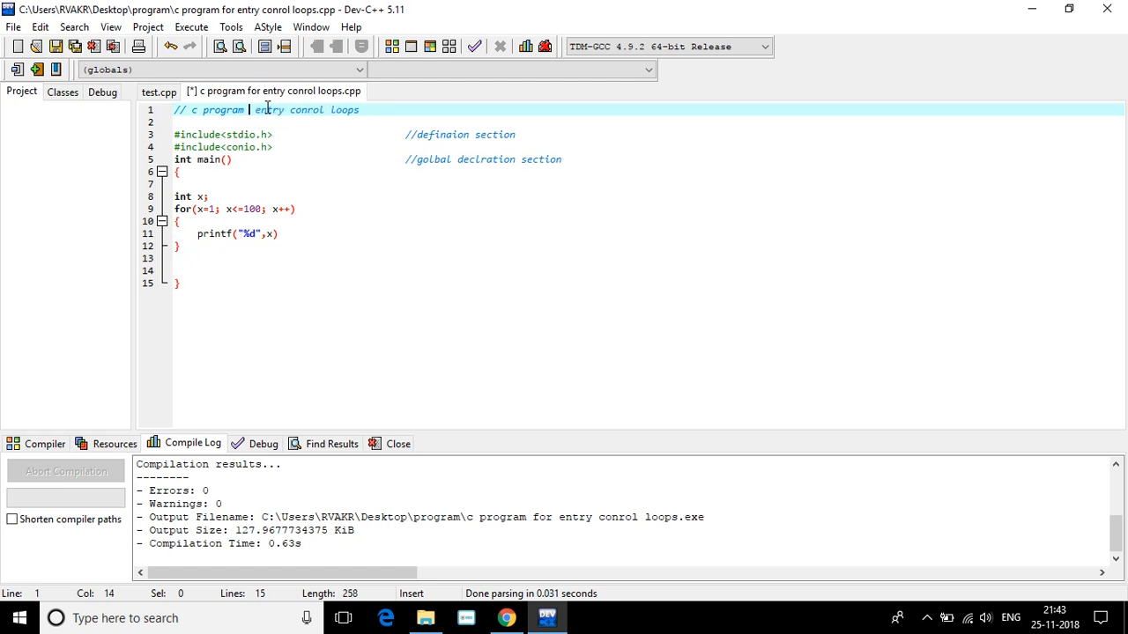
Extend the header comment to 'c program to ptint 1 -100 numbers by using entry conrol loops'
{"action": "type", "text": "to"}
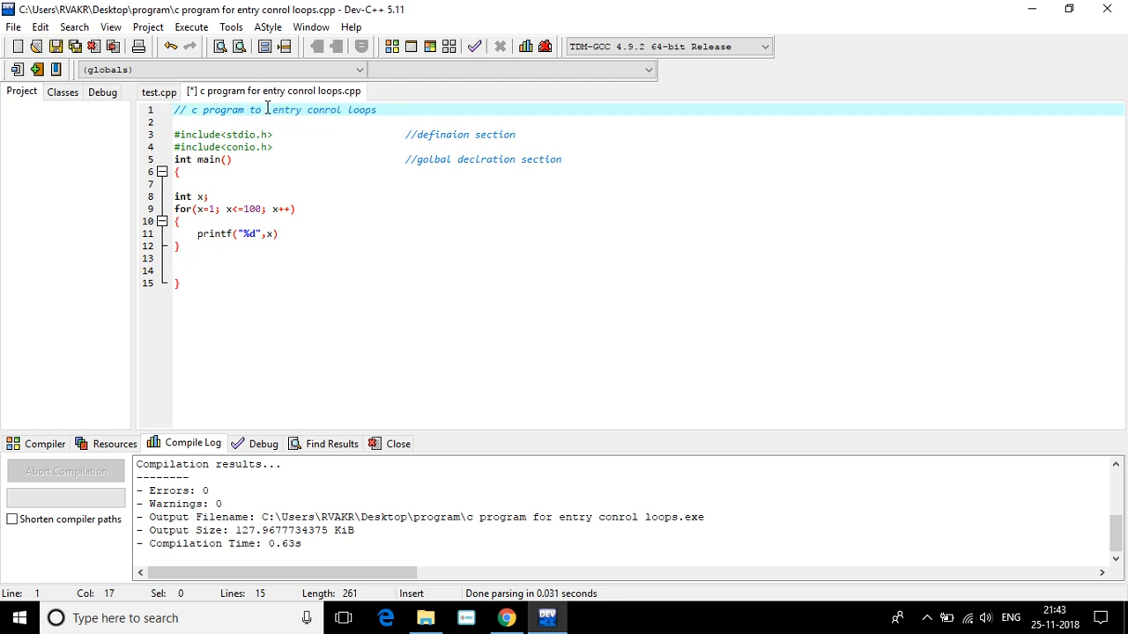
{"action": "type", "text": "ptint"}
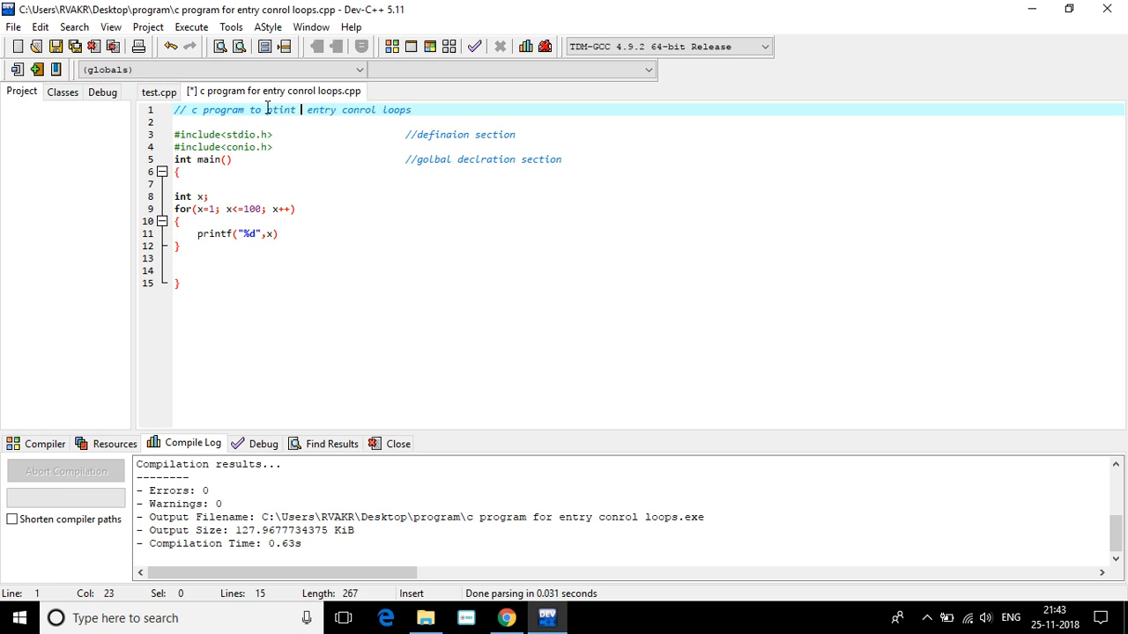
{"action": "type", "text": "1"}
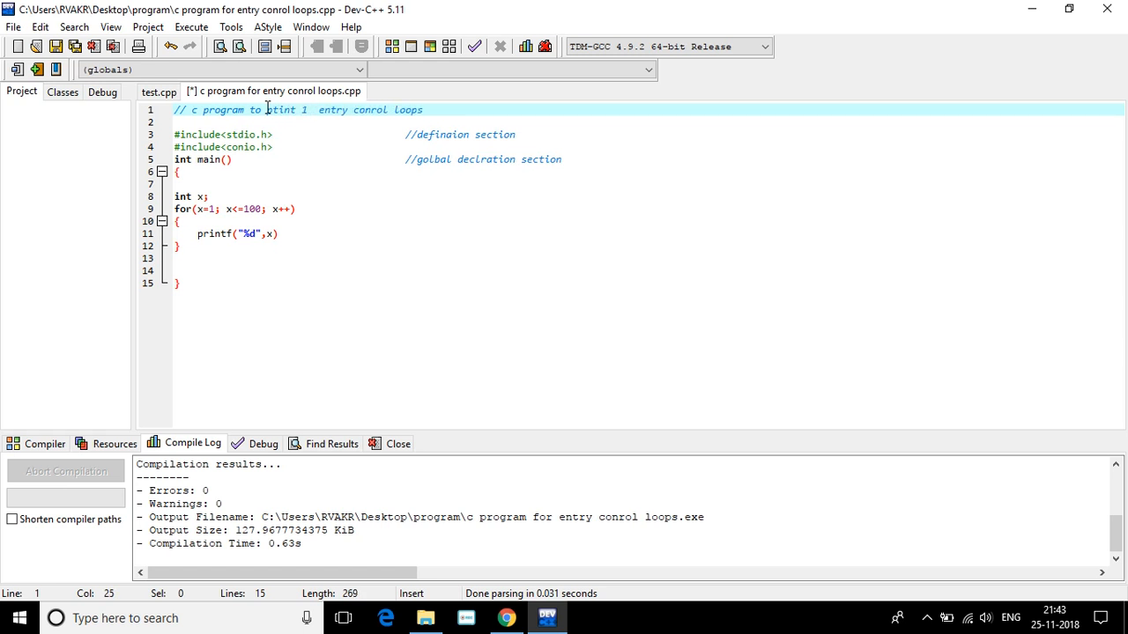
{"action": "type", "text": "-120"}
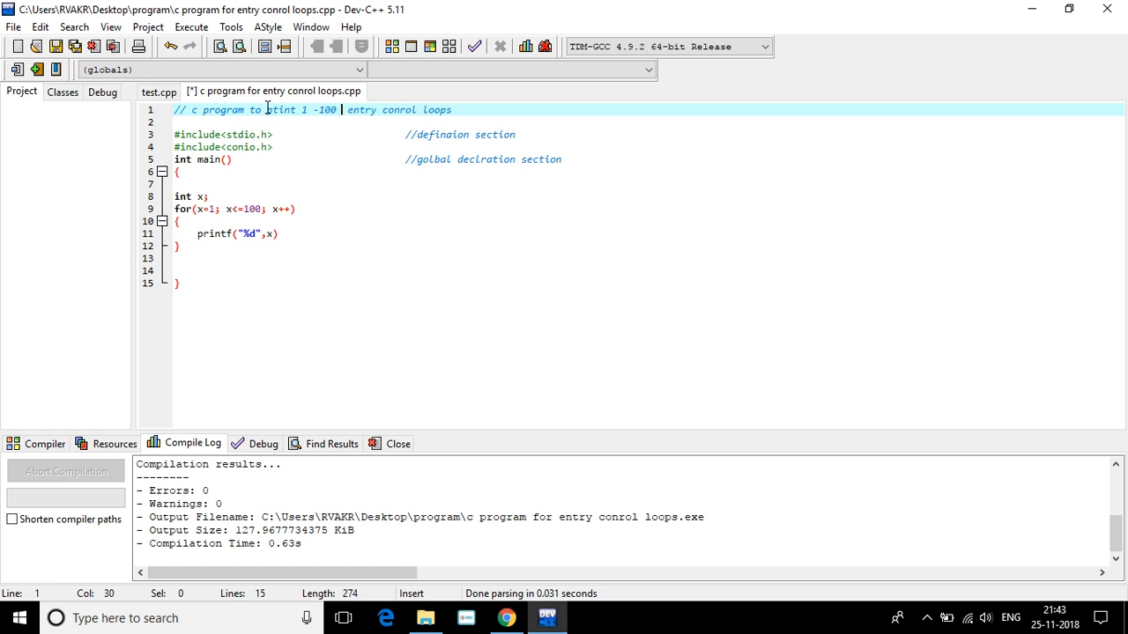
{"action": "type", "text": "number"}
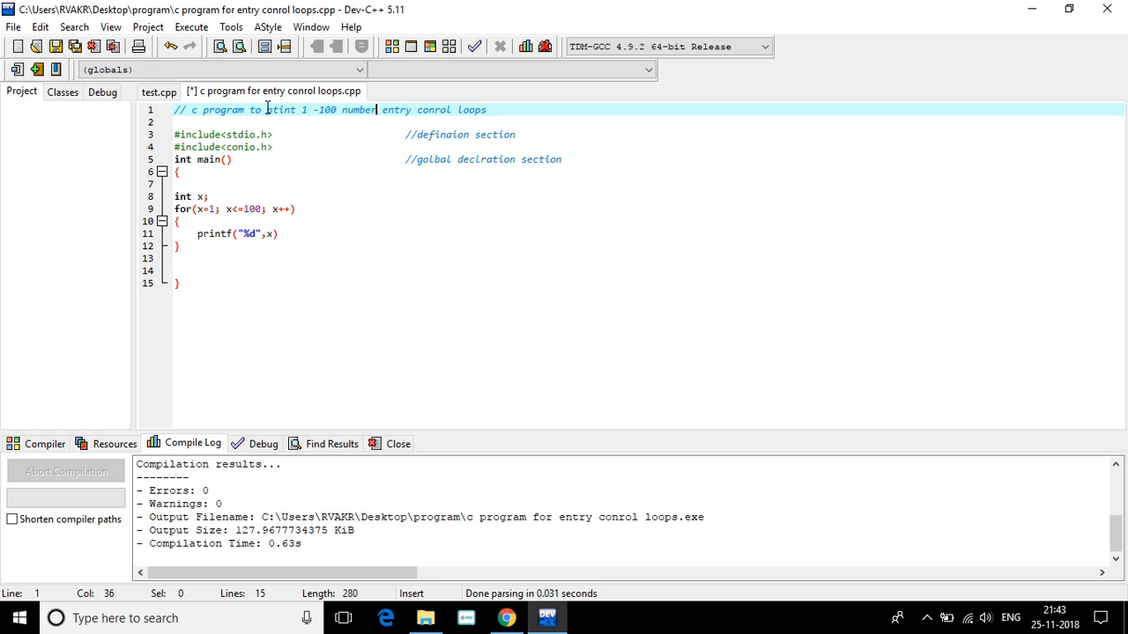
{"action": "type", "text": "s"}
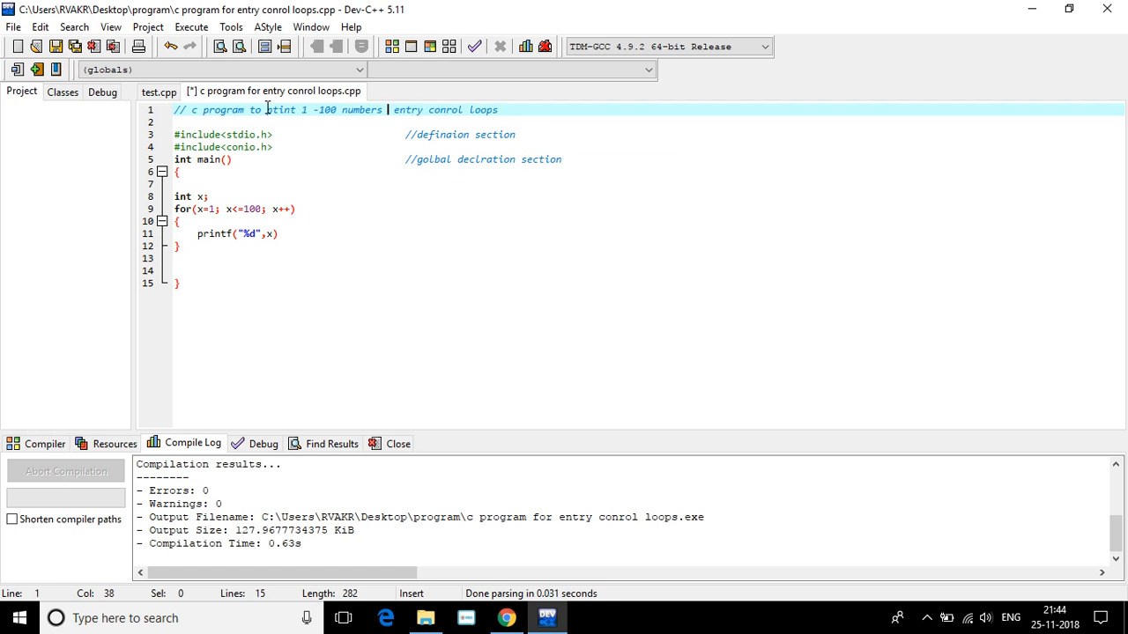
{"action": "type", "text": "by using"}
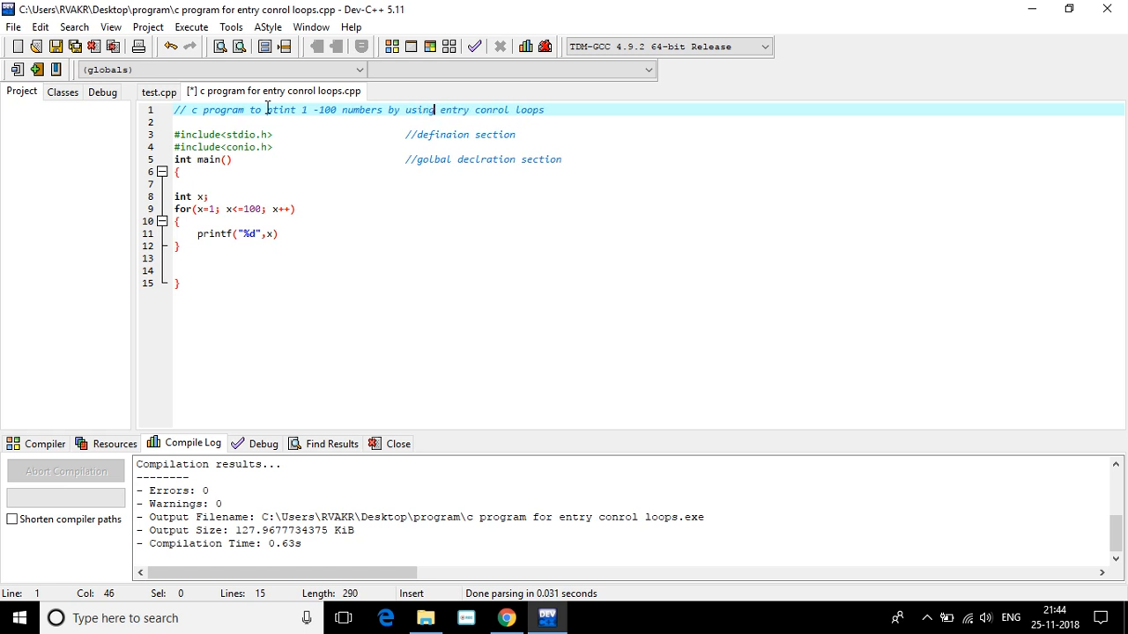
{"action": "left_click", "coordinate": [192, 109]}
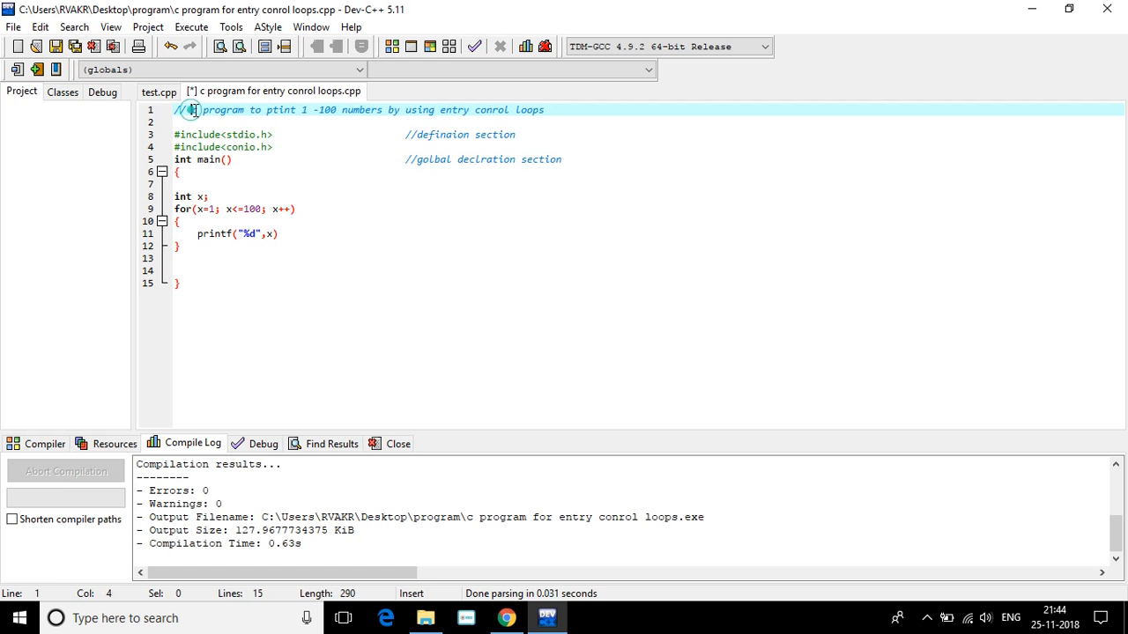
{"action": "left_click_drag", "start_coordinate": [192, 109], "coordinate": [461, 109]}
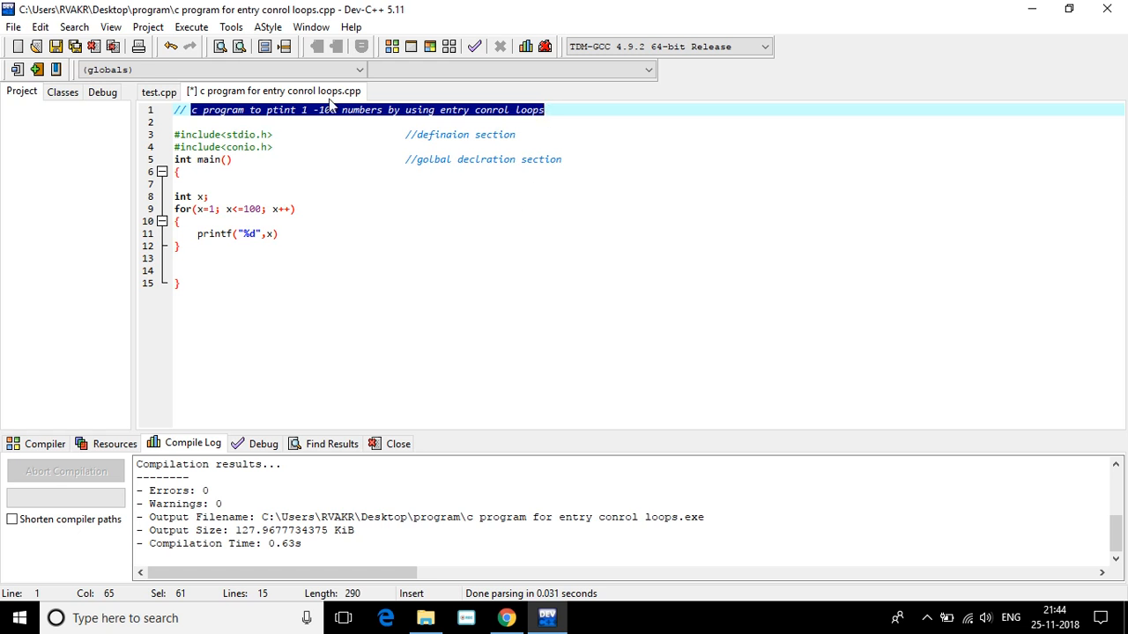
Save, add the missing semicolon after printf, compile and run, then minimize the console
{"action": "left_click", "coordinate": [73, 47]}
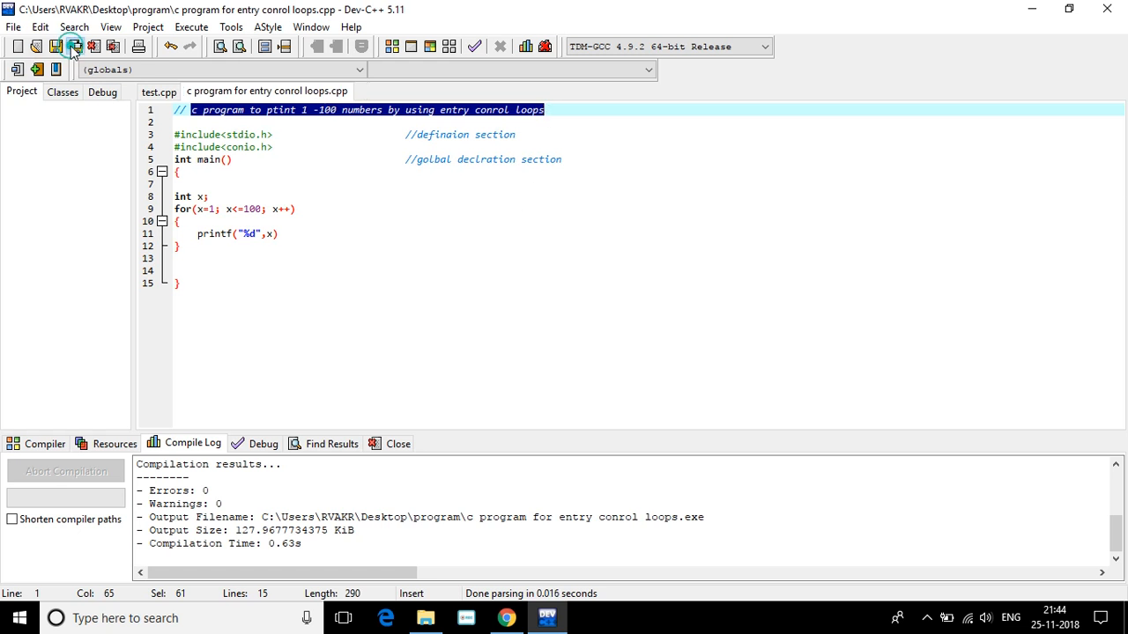
{"action": "left_click", "coordinate": [74, 46]}
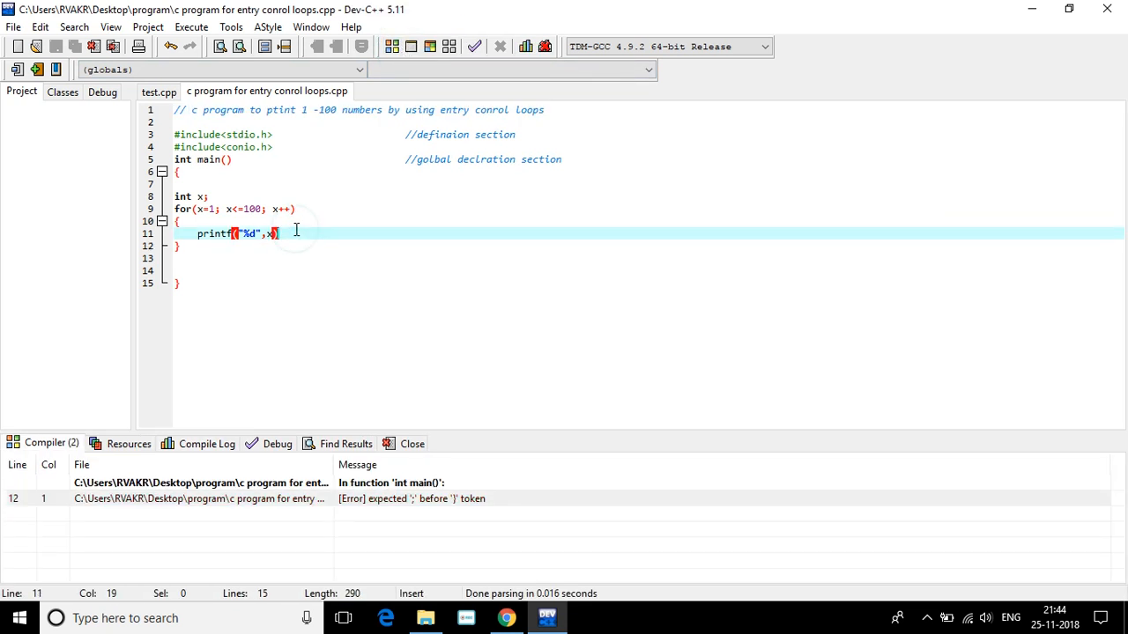
{"action": "type", "text": ";"}
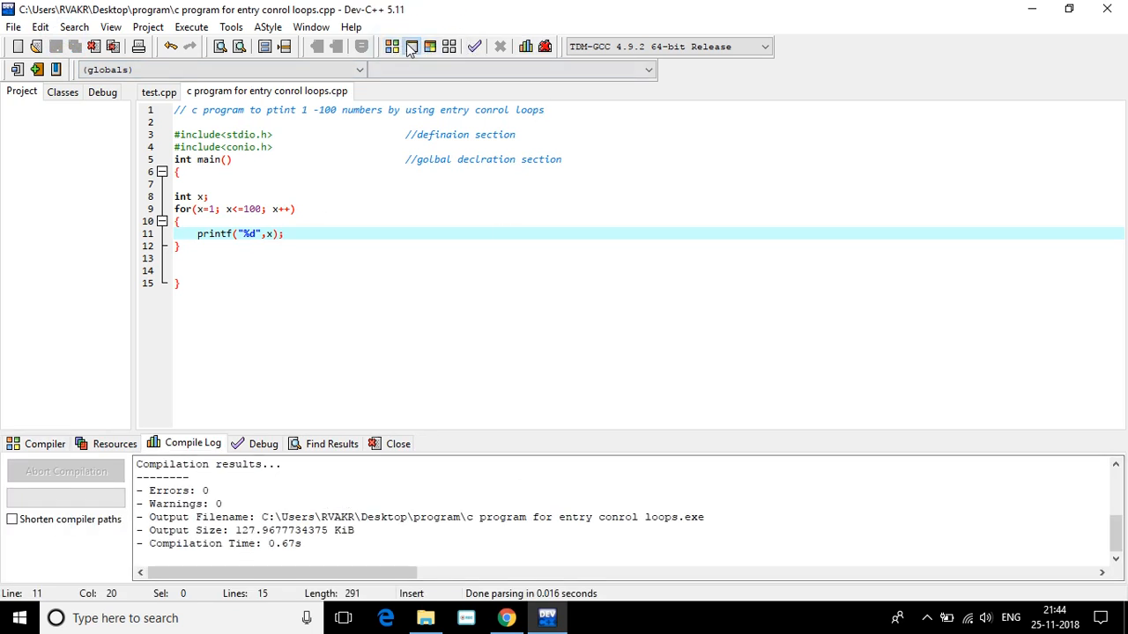
{"action": "left_click", "coordinate": [409, 47]}
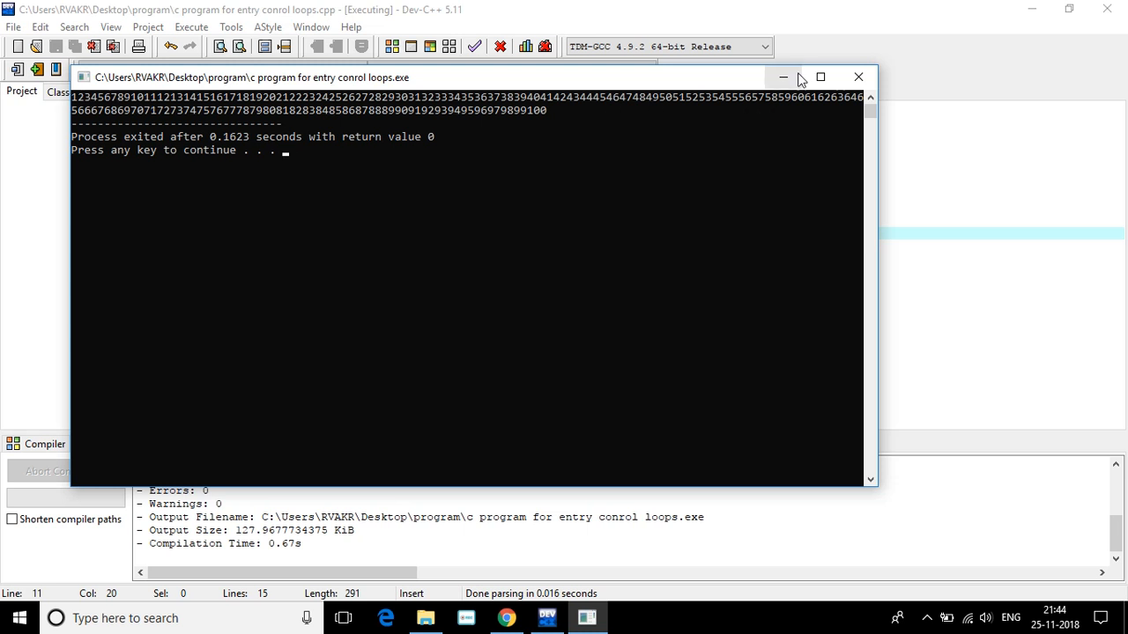
{"action": "left_click", "coordinate": [857, 76]}
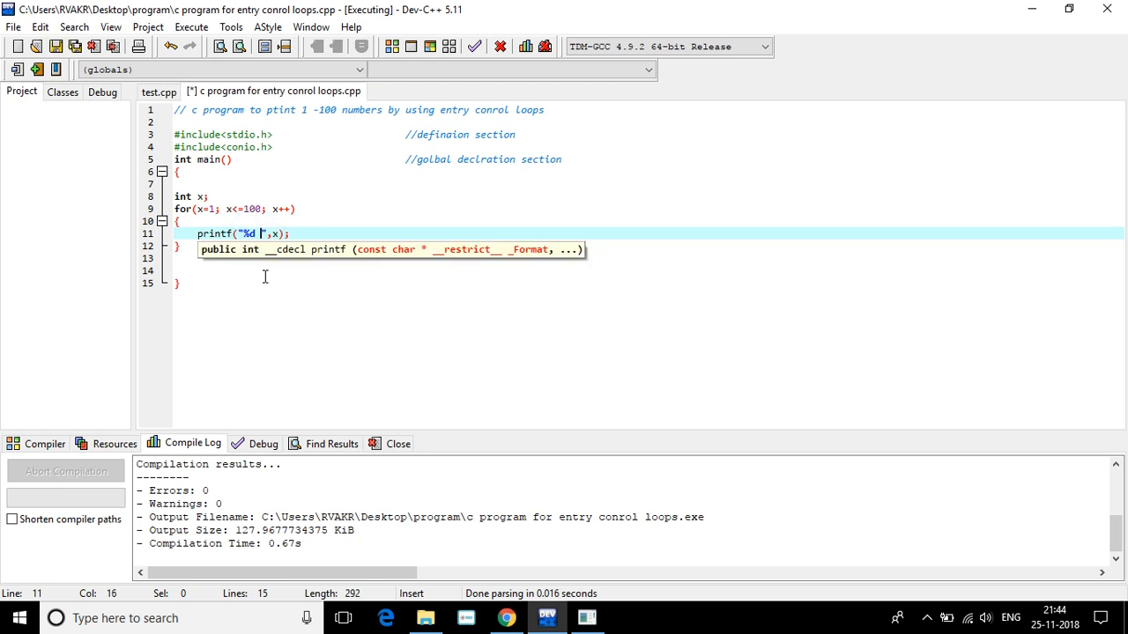
Change the printf format to "%d \t" and compile and run for tab-separated output
{"action": "type", "text": "/"}
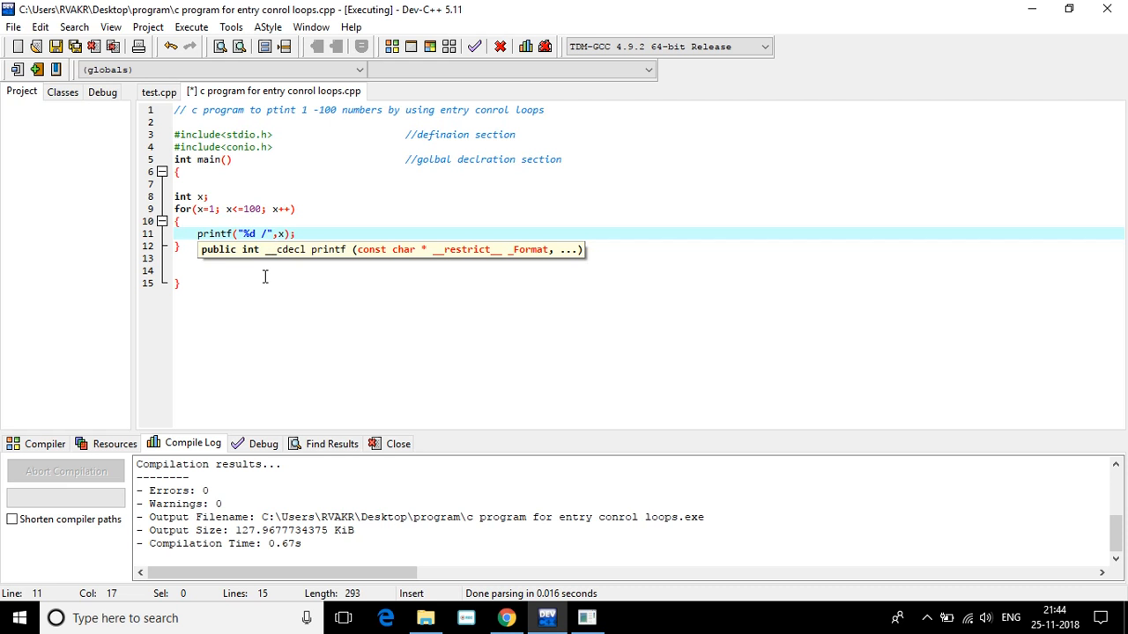
{"action": "type", "text": "\\t"}
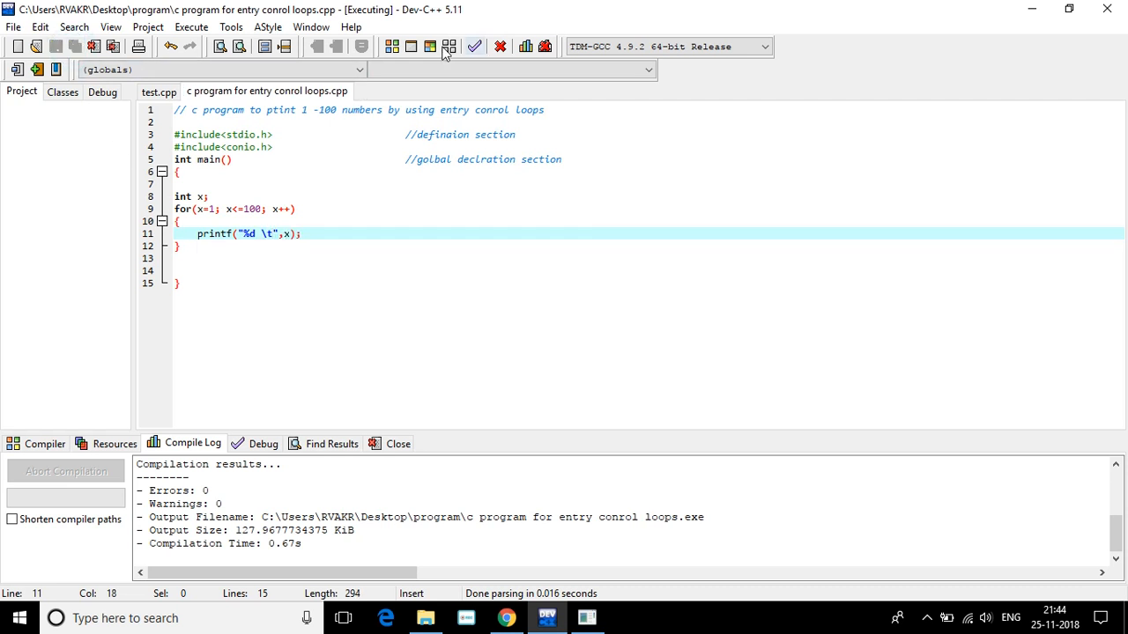
{"action": "left_click", "coordinate": [429, 47]}
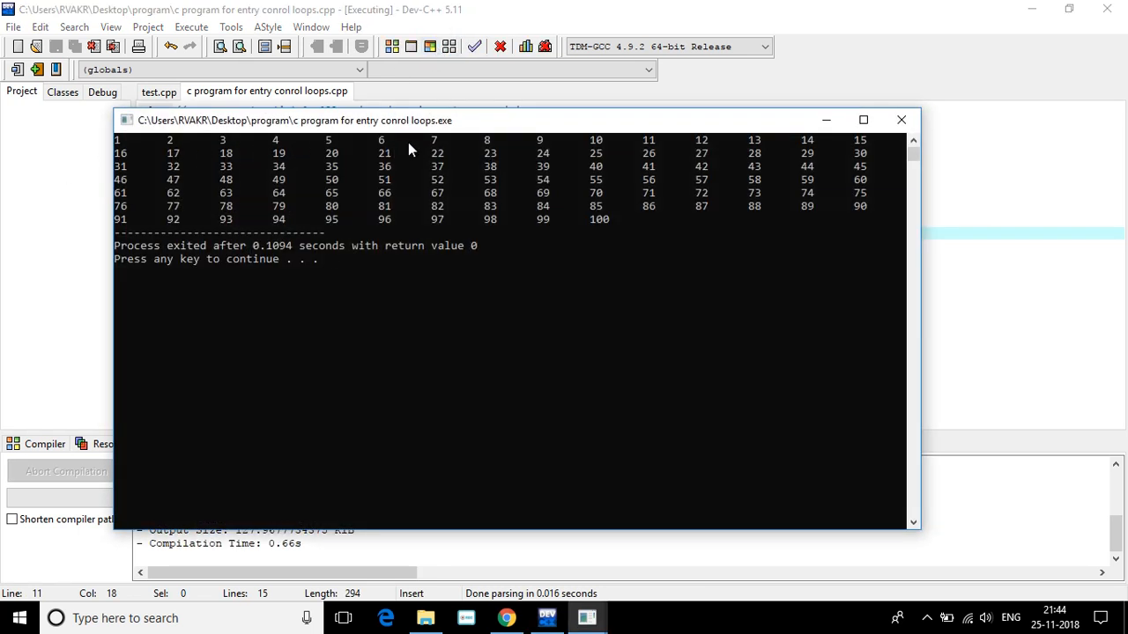
{"action": "mouse_move", "coordinate": [852, 132]}
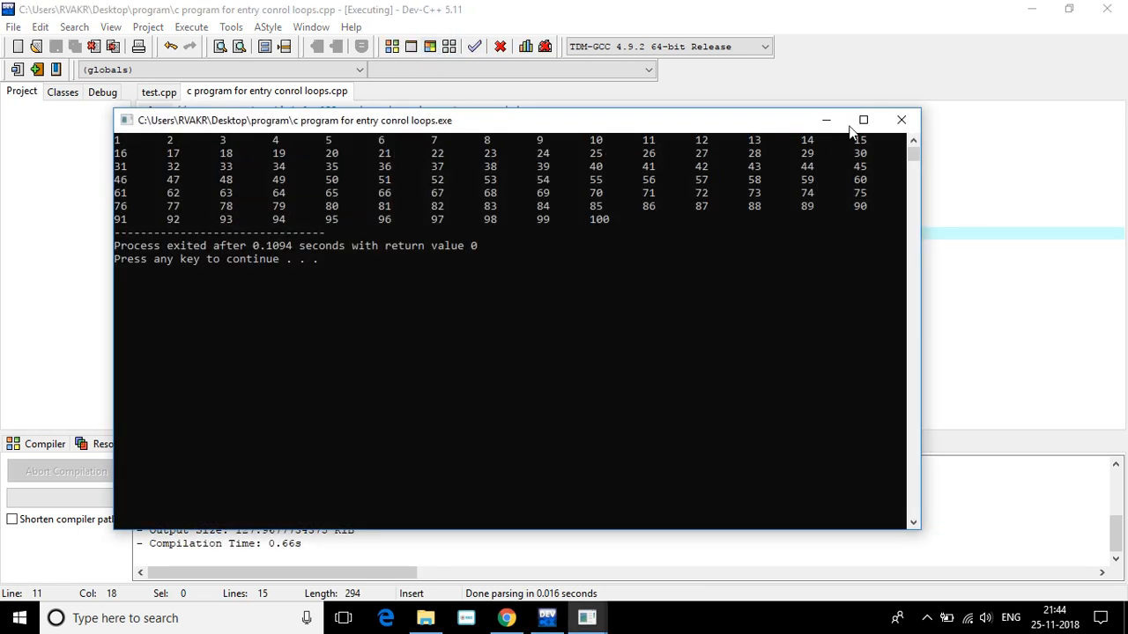
{"action": "mouse_move", "coordinate": [657, 247]}
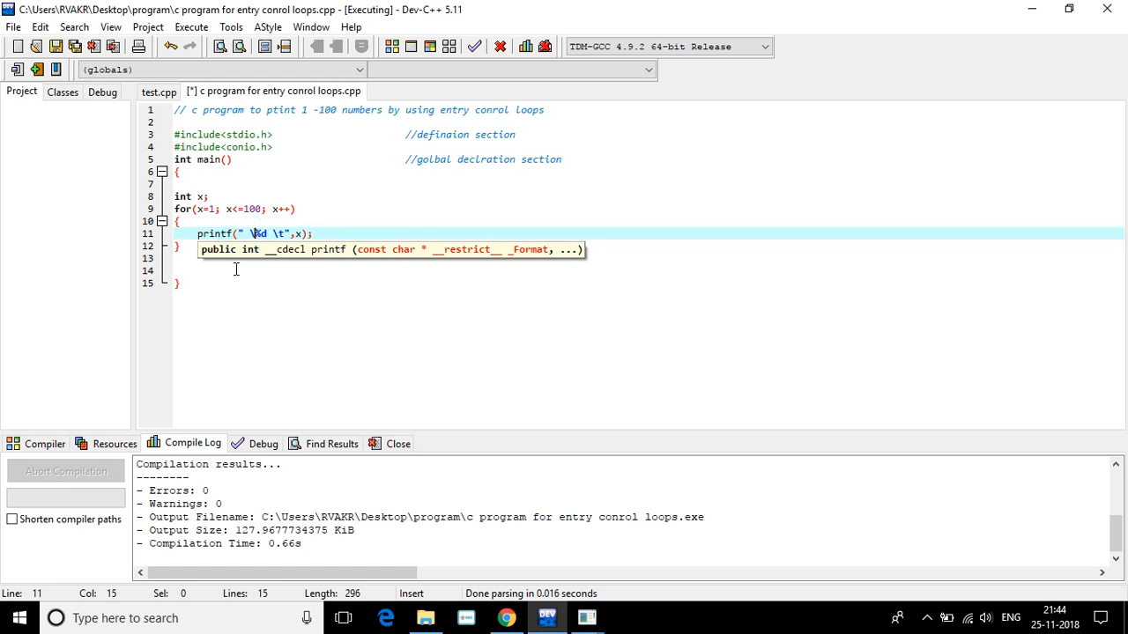
Add \n to the printf format, rerun, and close the output console
{"action": "type", "text": "\\n"}
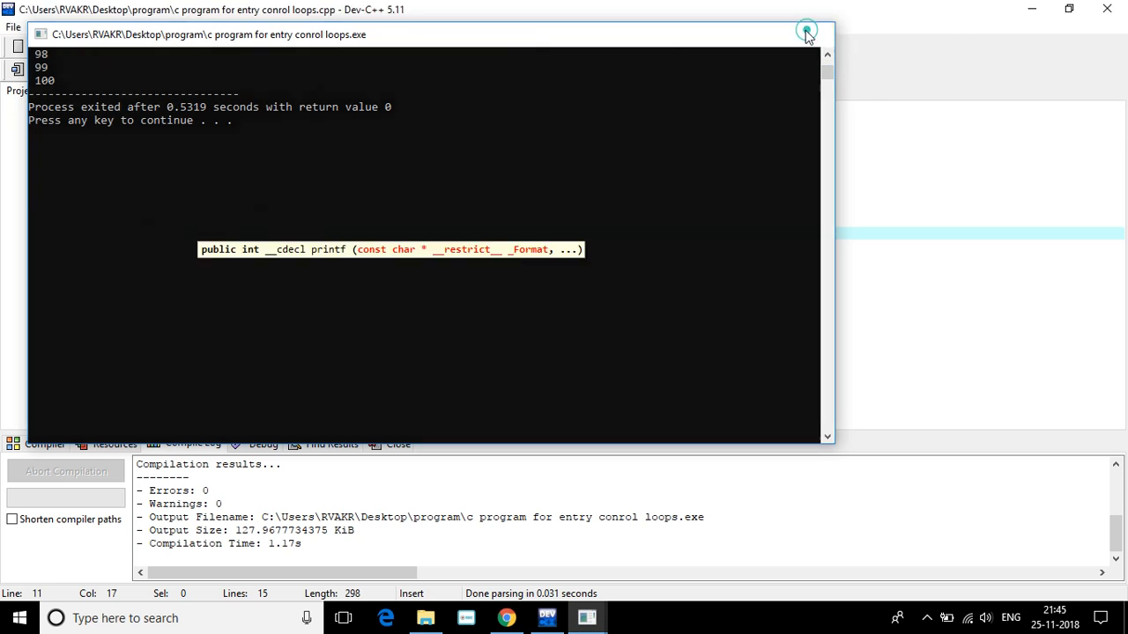
{"action": "left_click", "coordinate": [805, 33]}
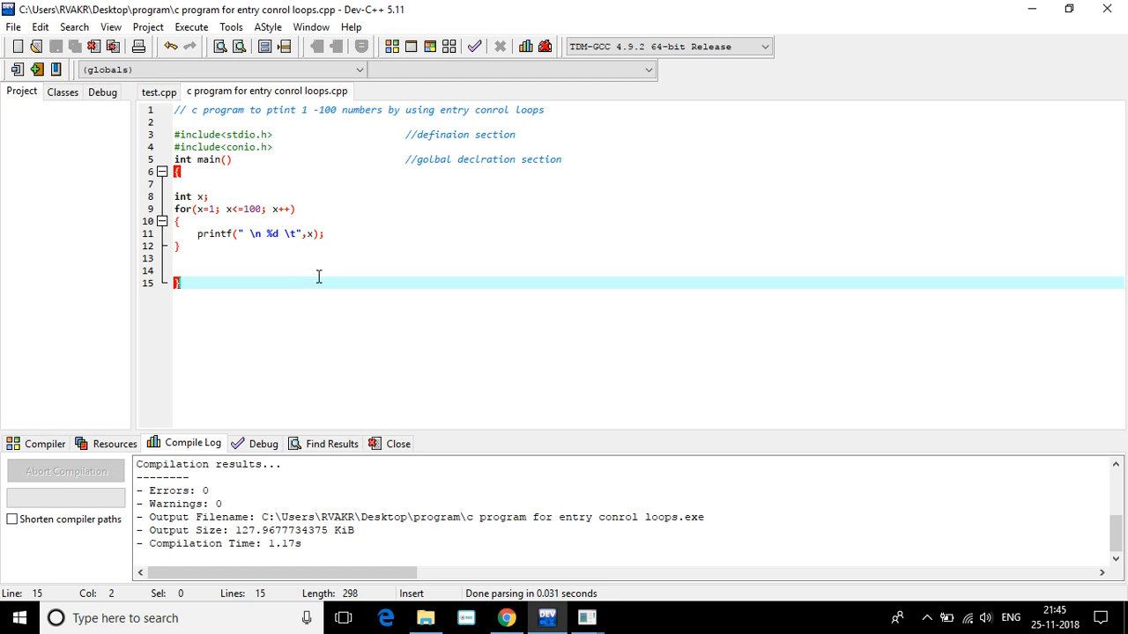
{"action": "mouse_move", "coordinate": [308, 271]}
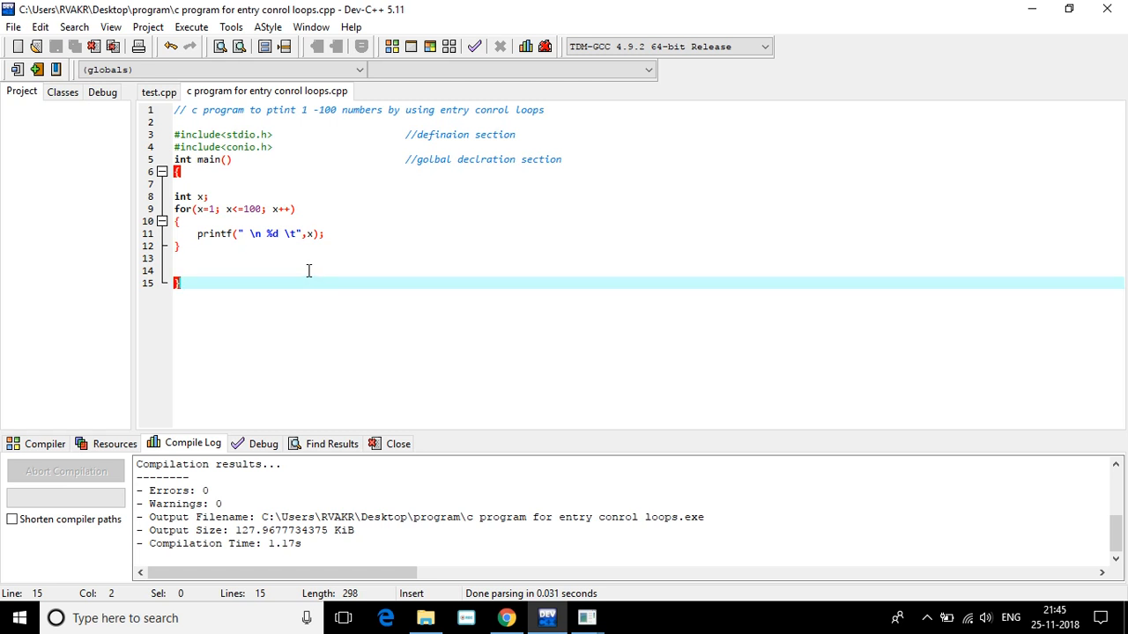
{"action": "mouse_move", "coordinate": [253, 253]}
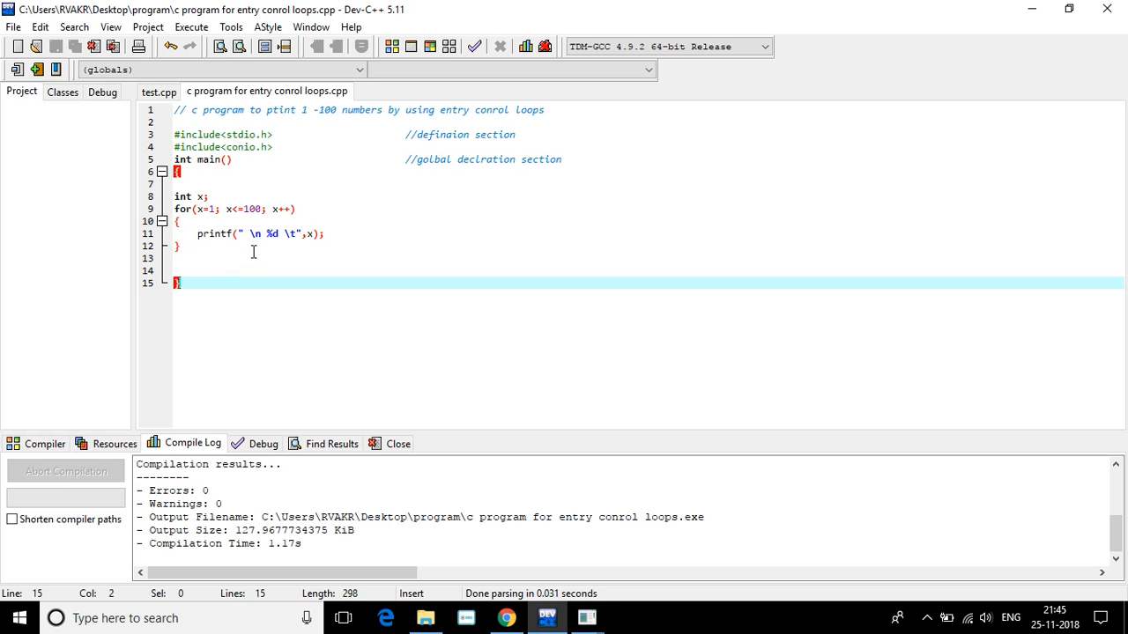
{"action": "mouse_move", "coordinate": [254, 257]}
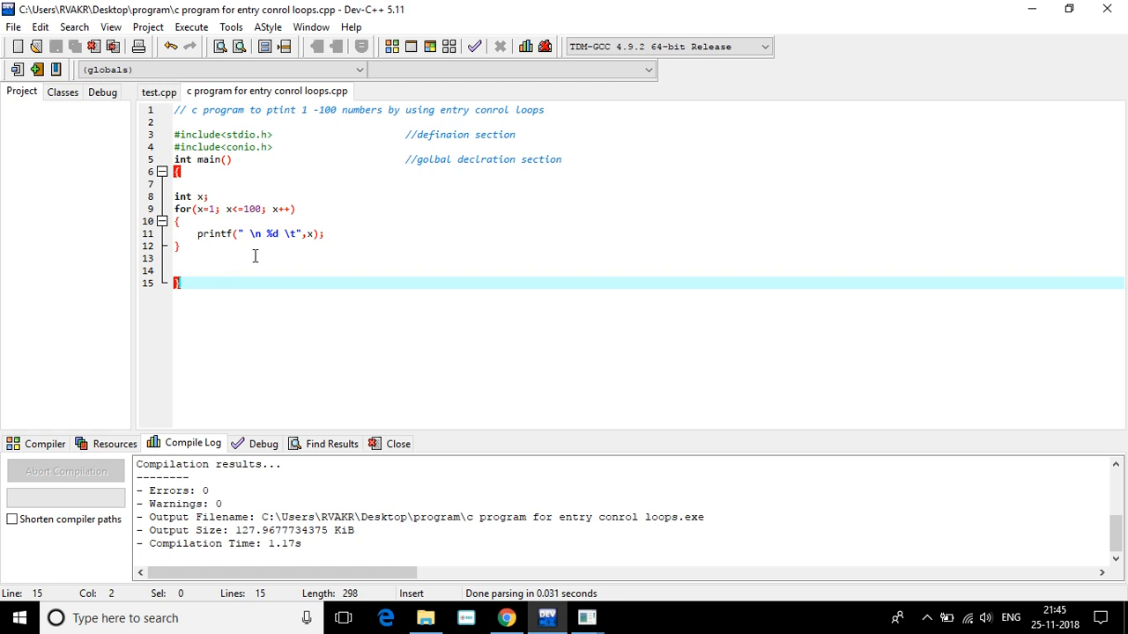